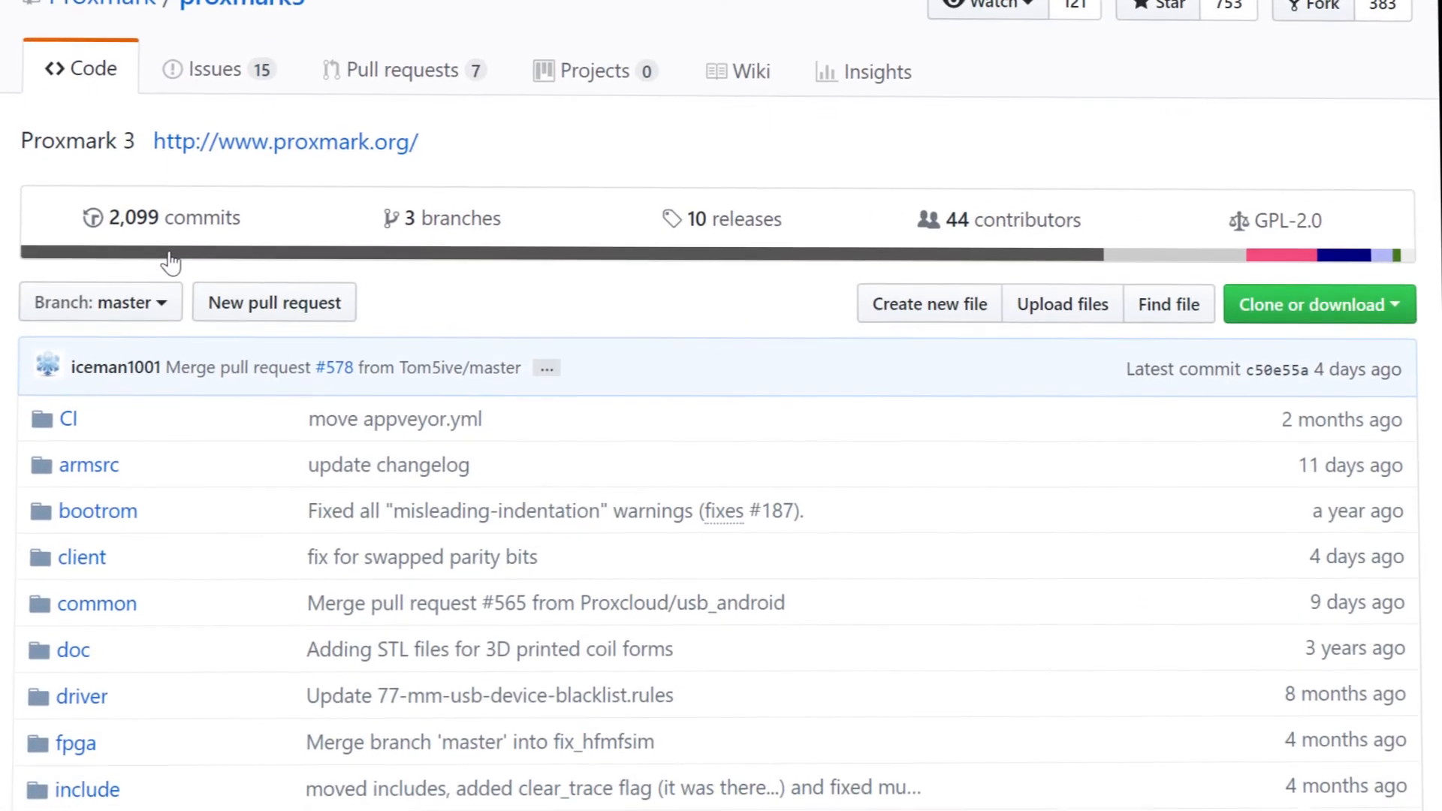
- Scroll down the proxmark3 GitHub repository page before switching to the MINGW32 terminal
scroll(down, 3)
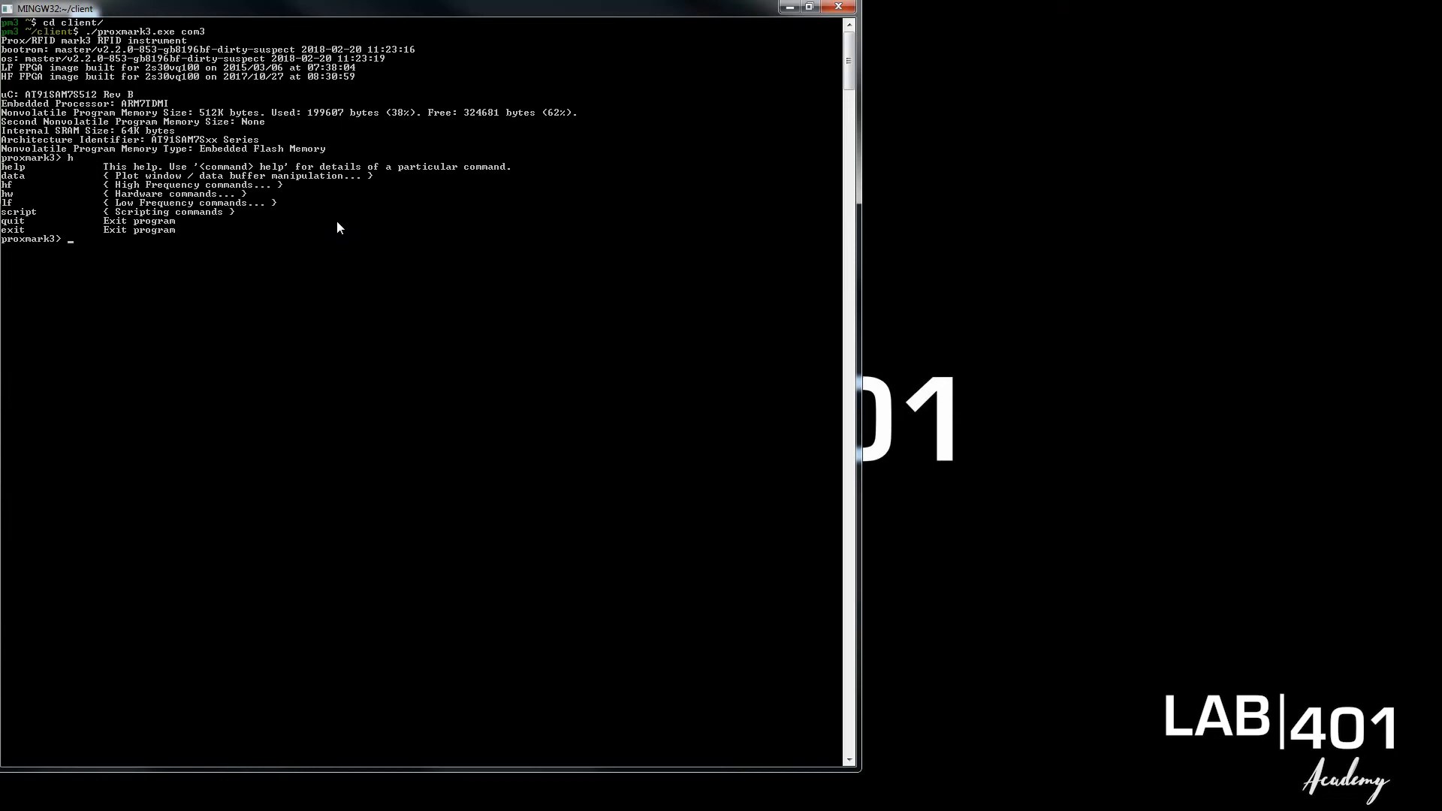
- List the lf command help, then the data buffer command help at the proxmark3> prompt
text(lf)
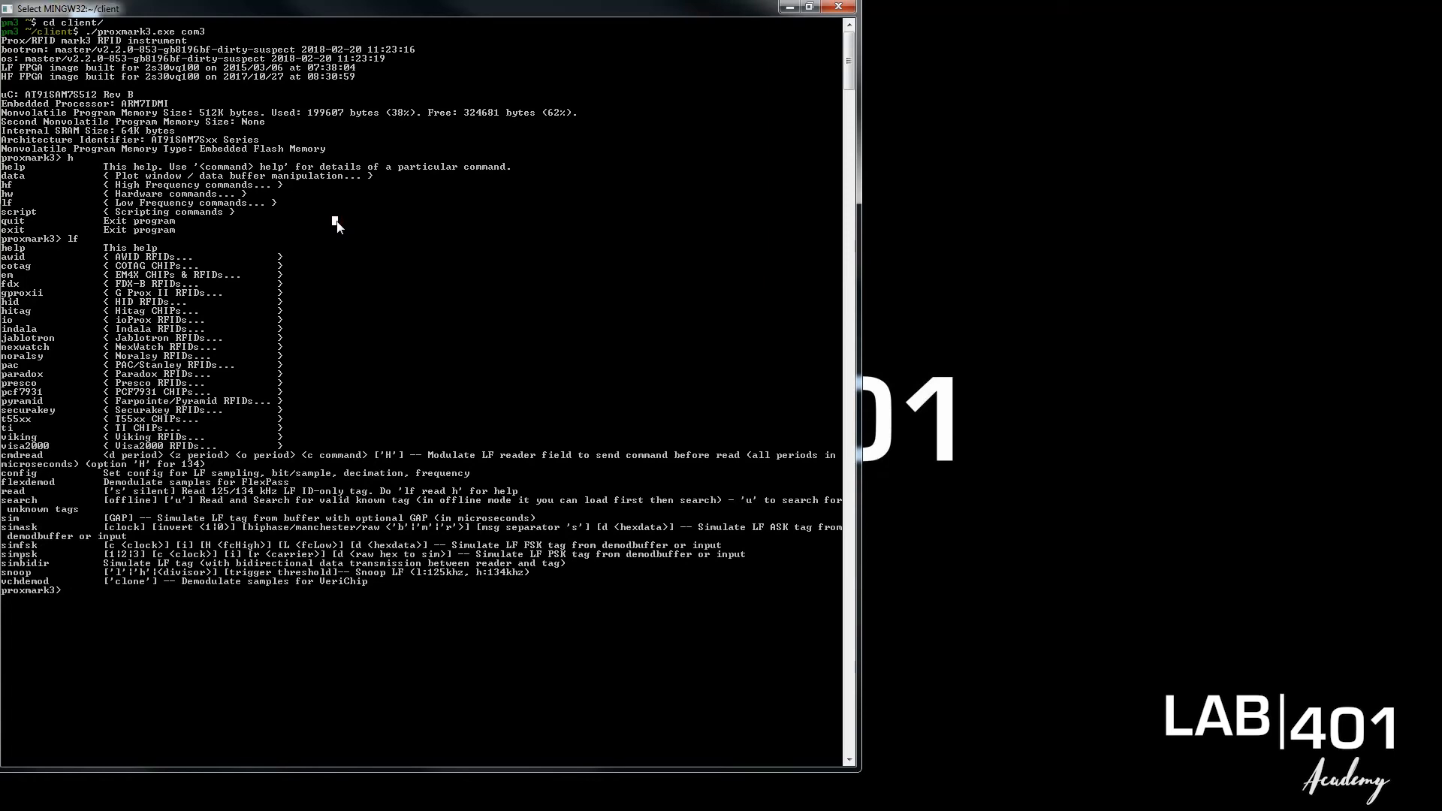
text(data)
text(hw tune)
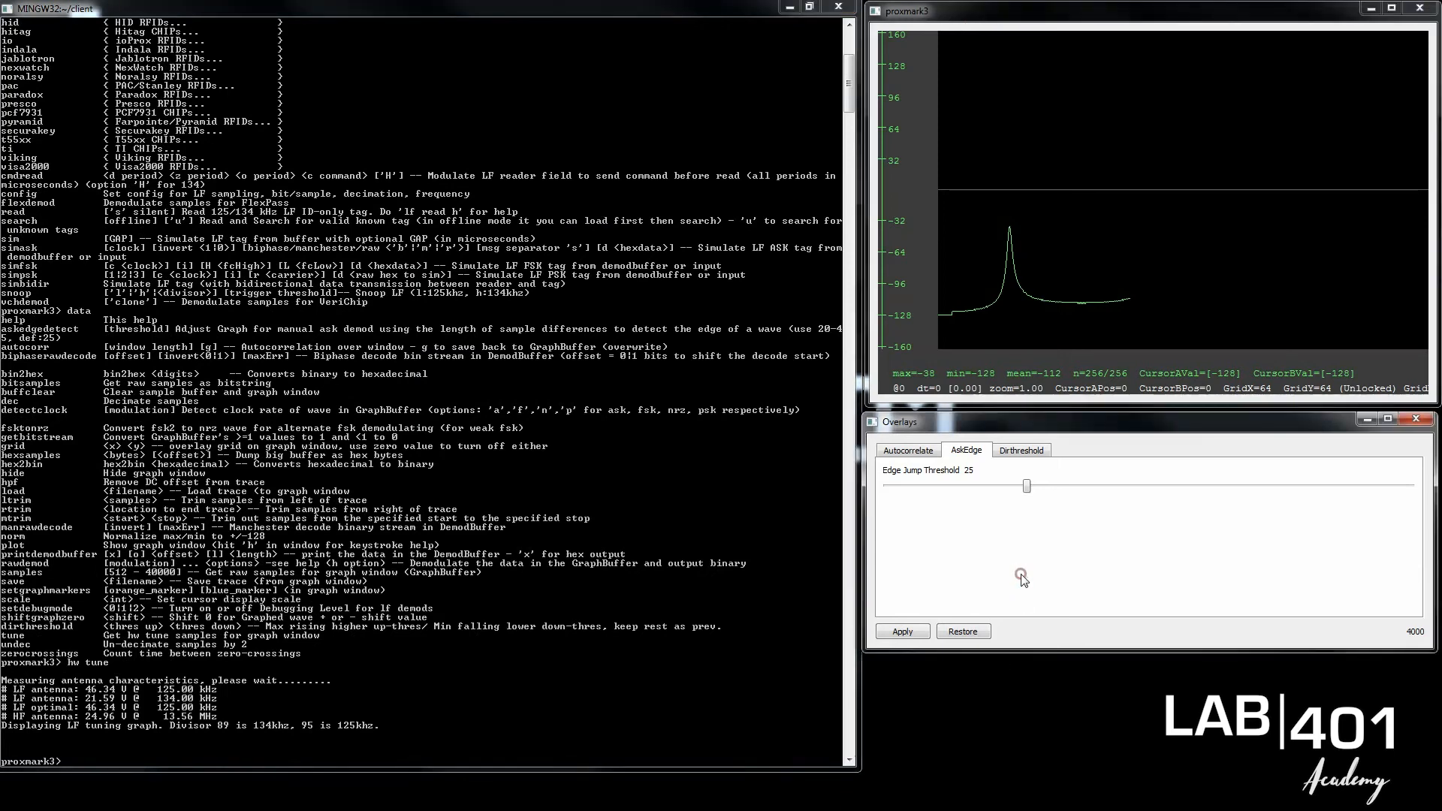
mouse_move(1004, 533)
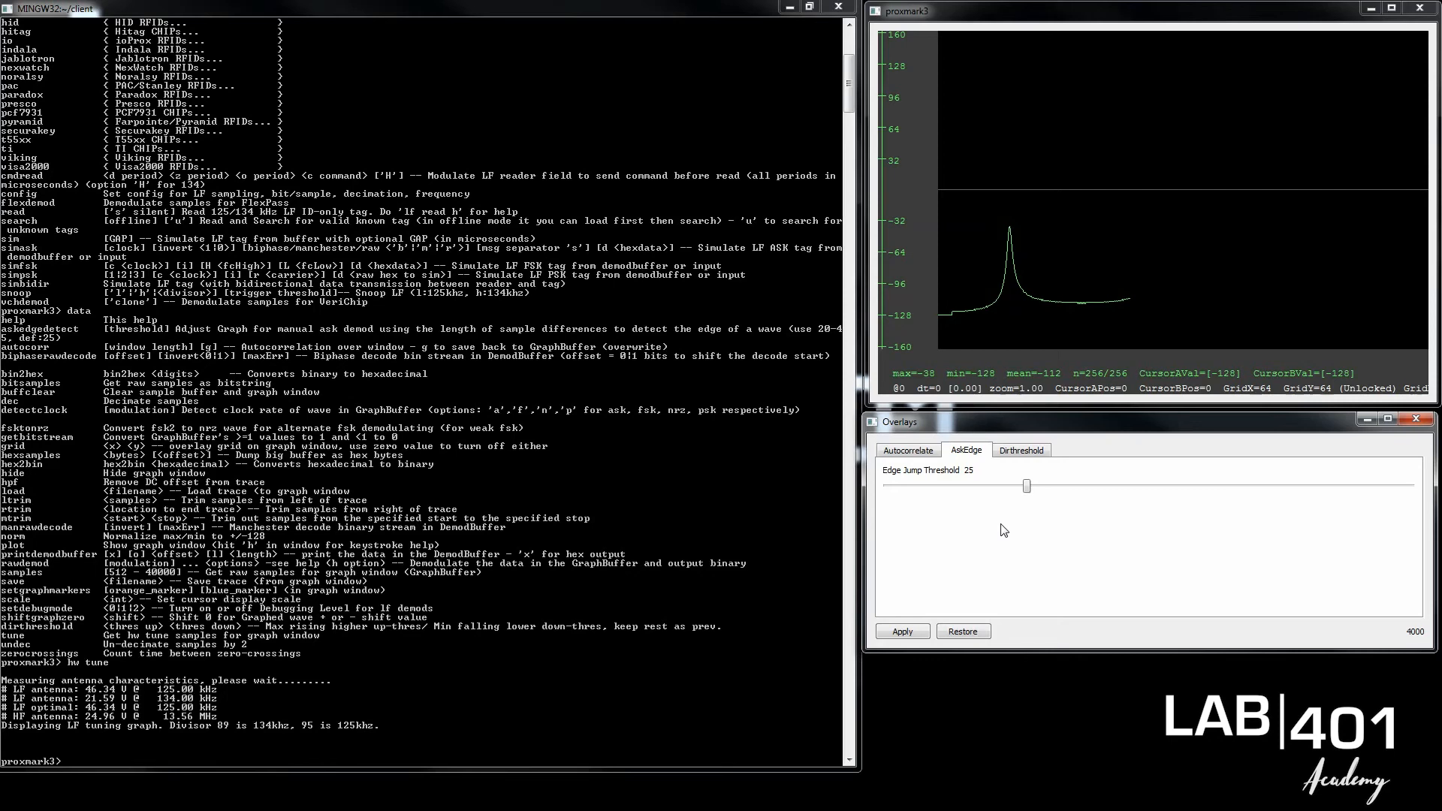
mouse_move(685, 429)
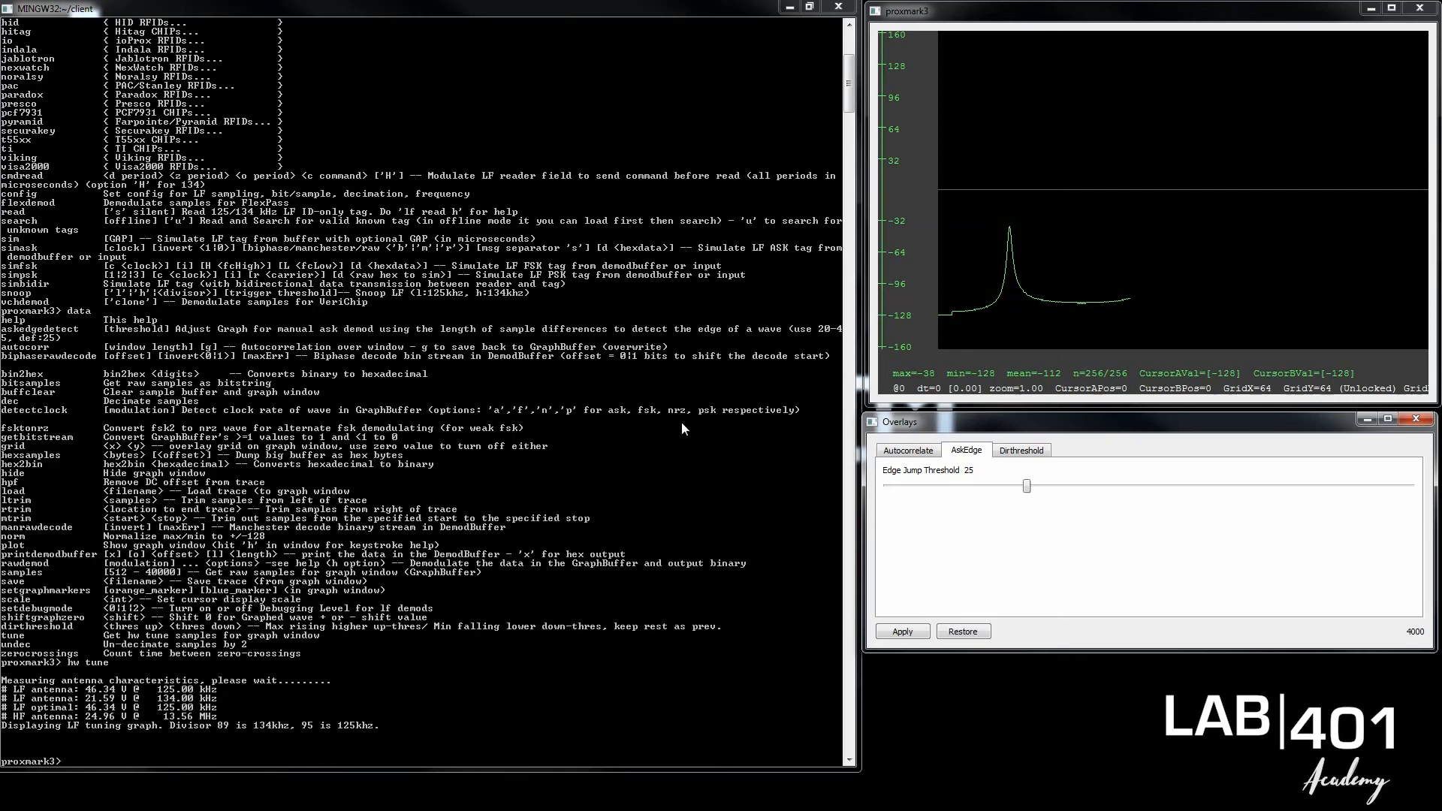
mouse_move(68, 734)
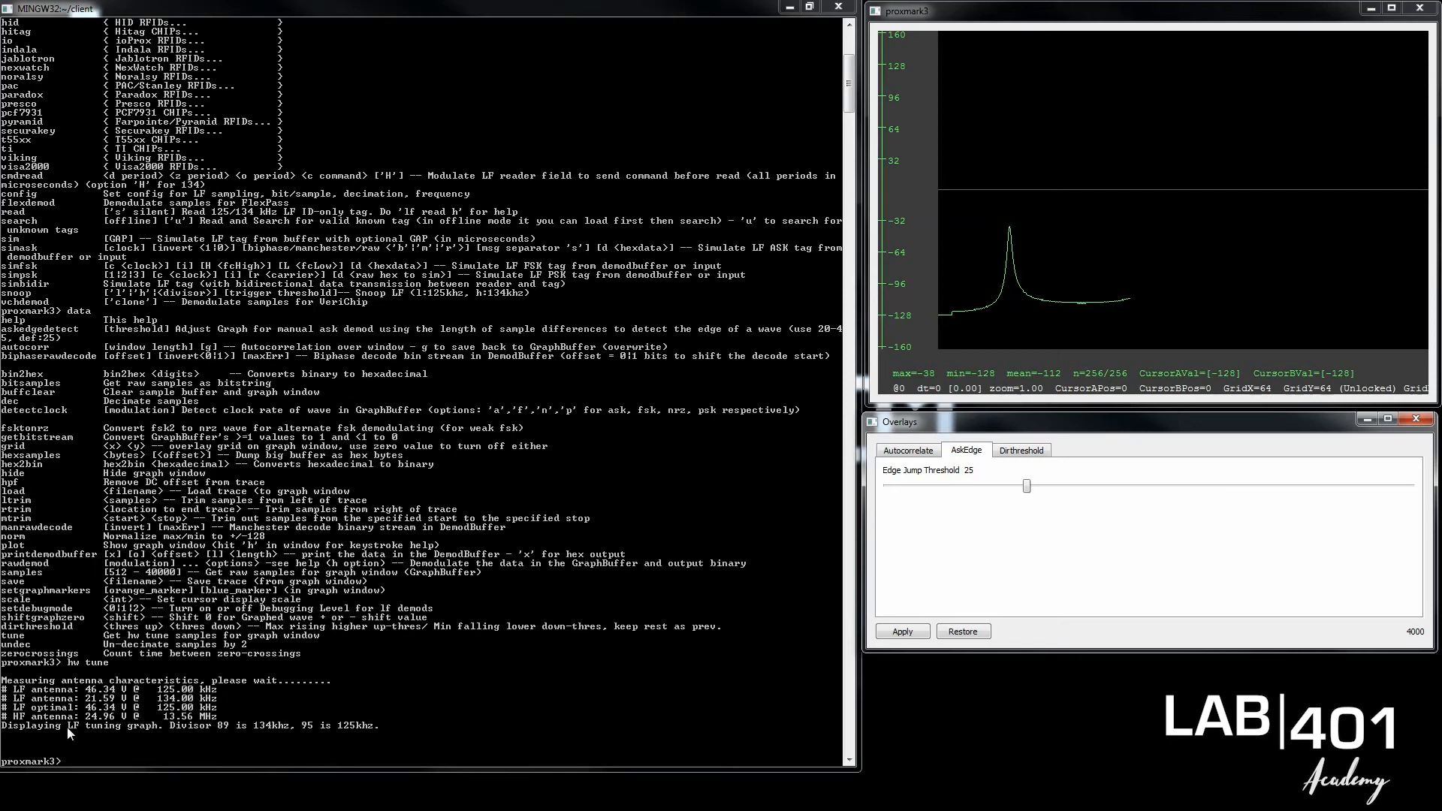
mouse_move(85, 773)
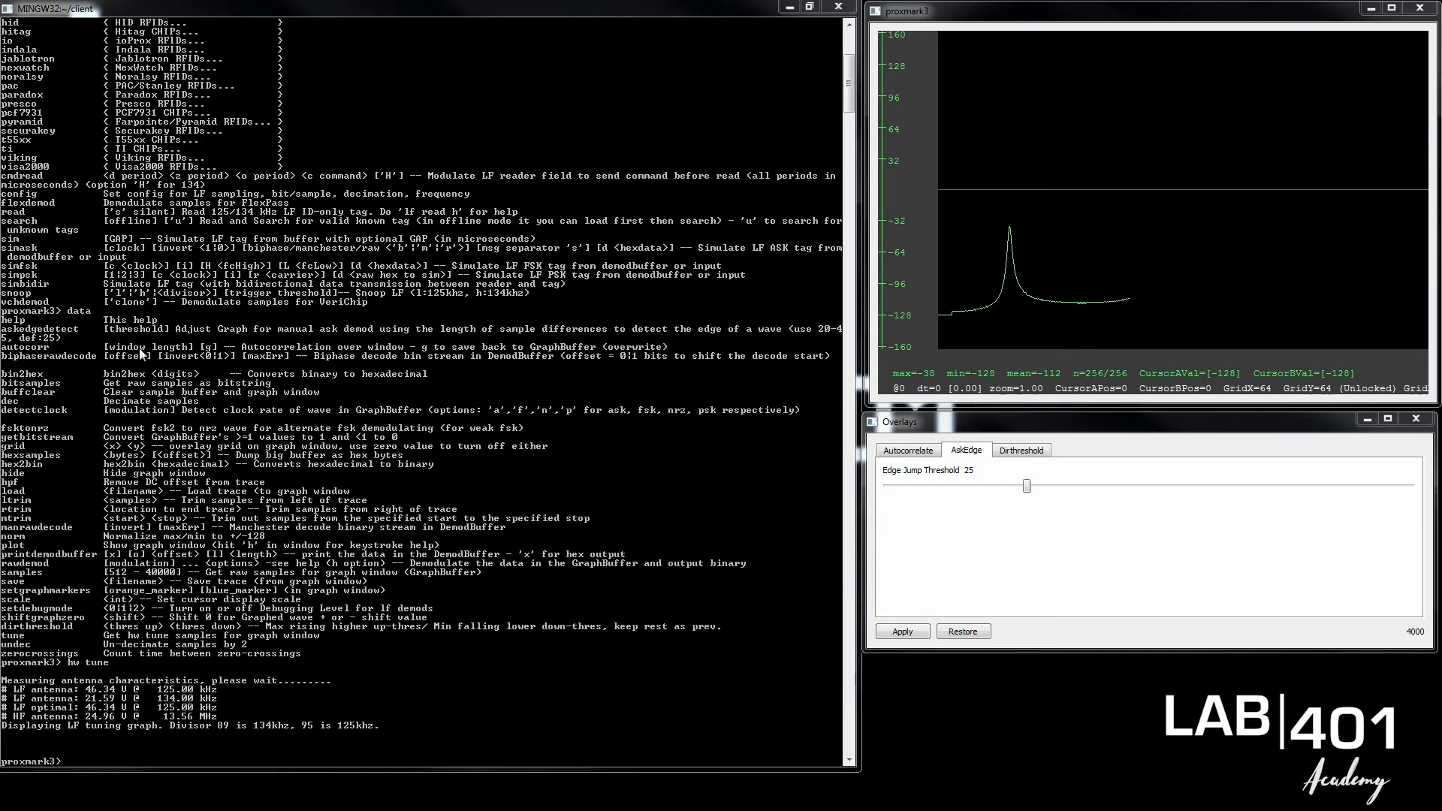
- Run lf search twice, finding no known LF tags on the antenna
text(lf search)
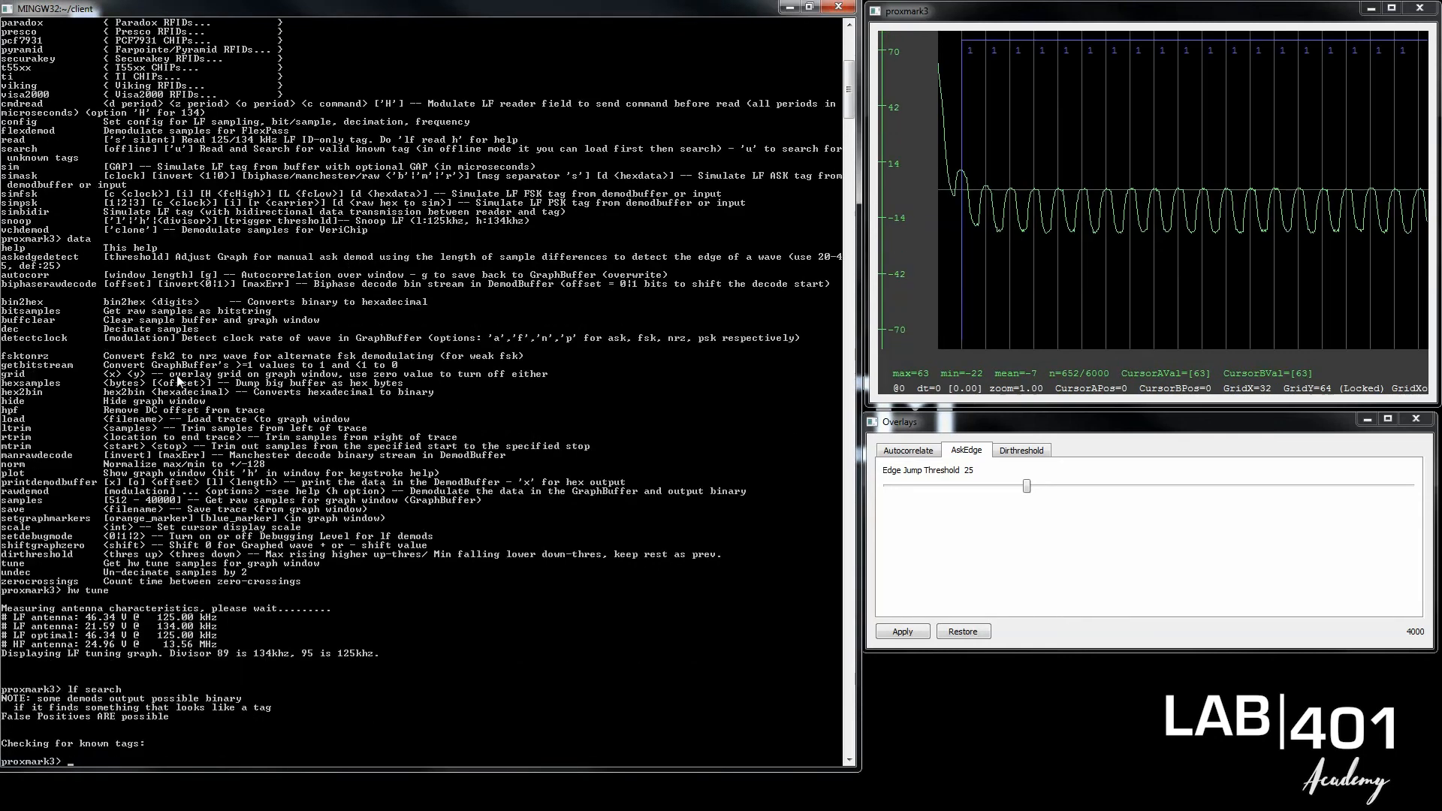
text(sea)
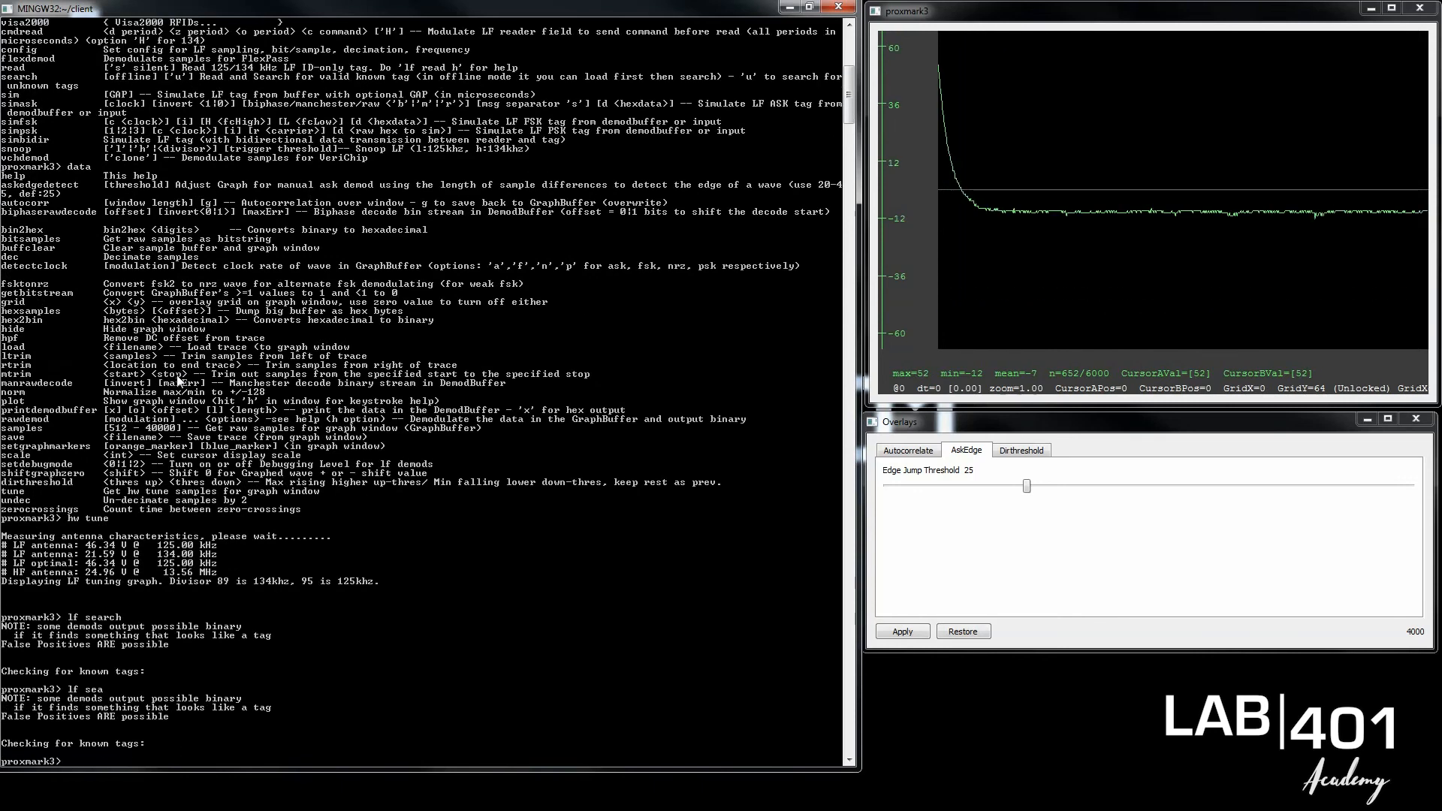
- Plot the captured waveform, hide the graph window, then replot it with data plot
text(da)
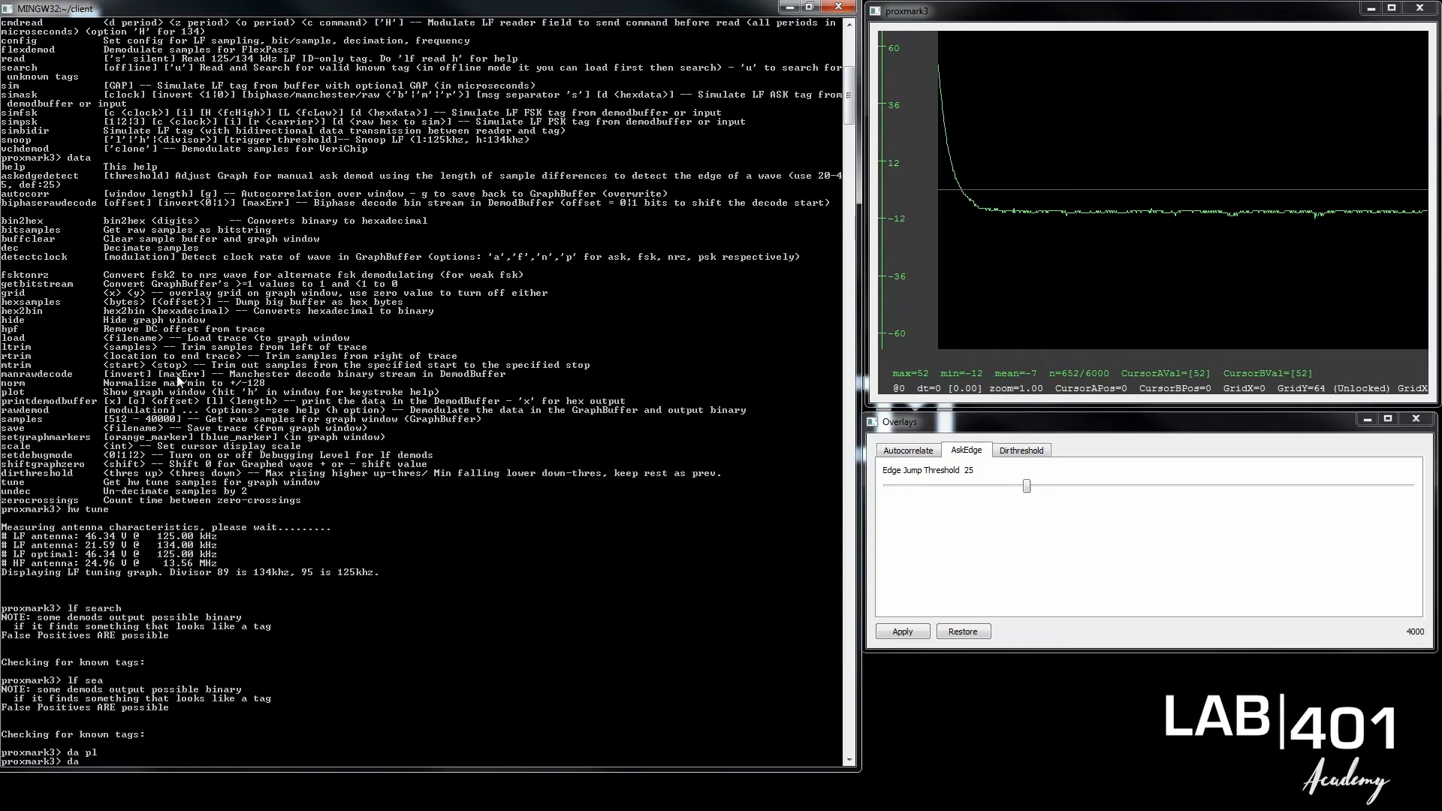
text(data plot)
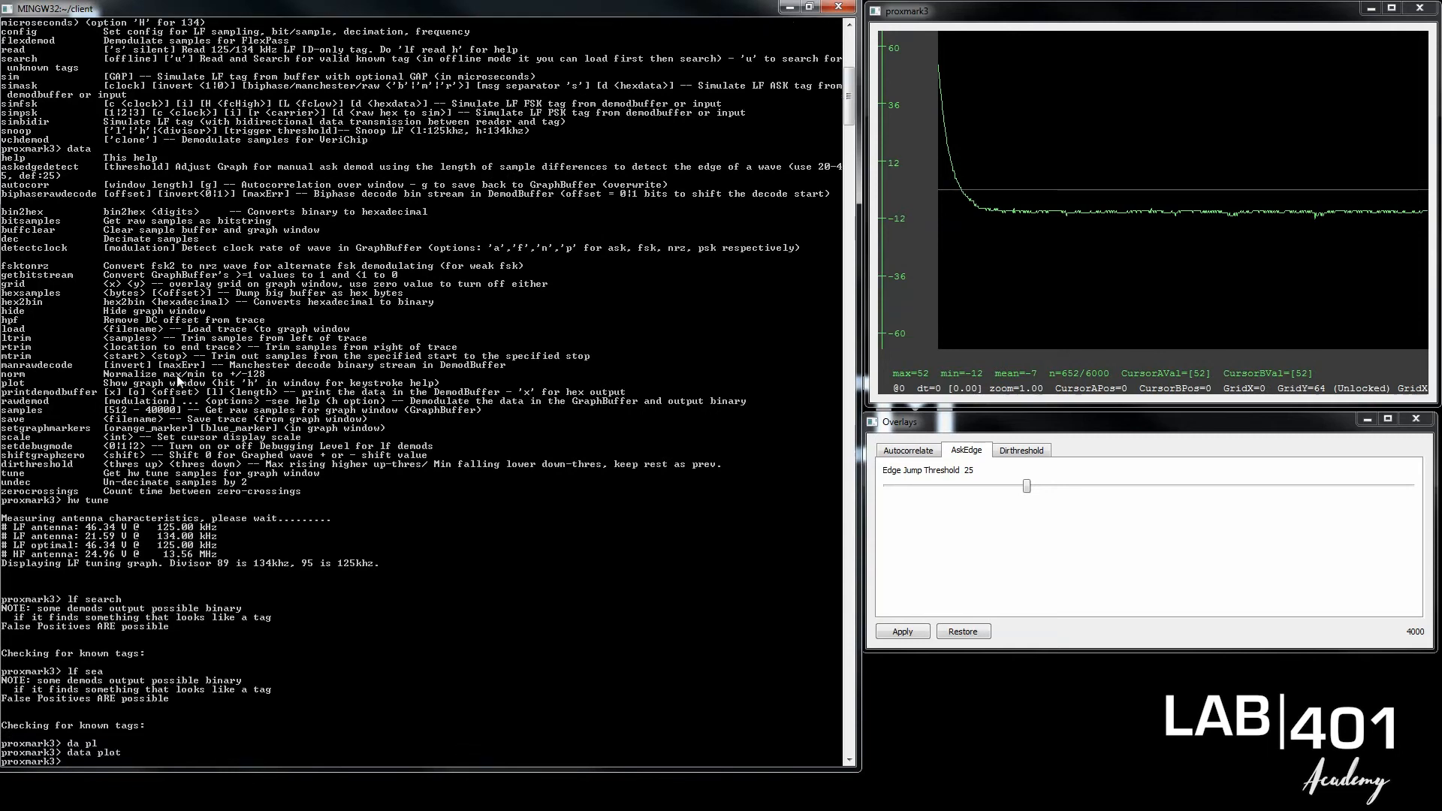
text(data hi)
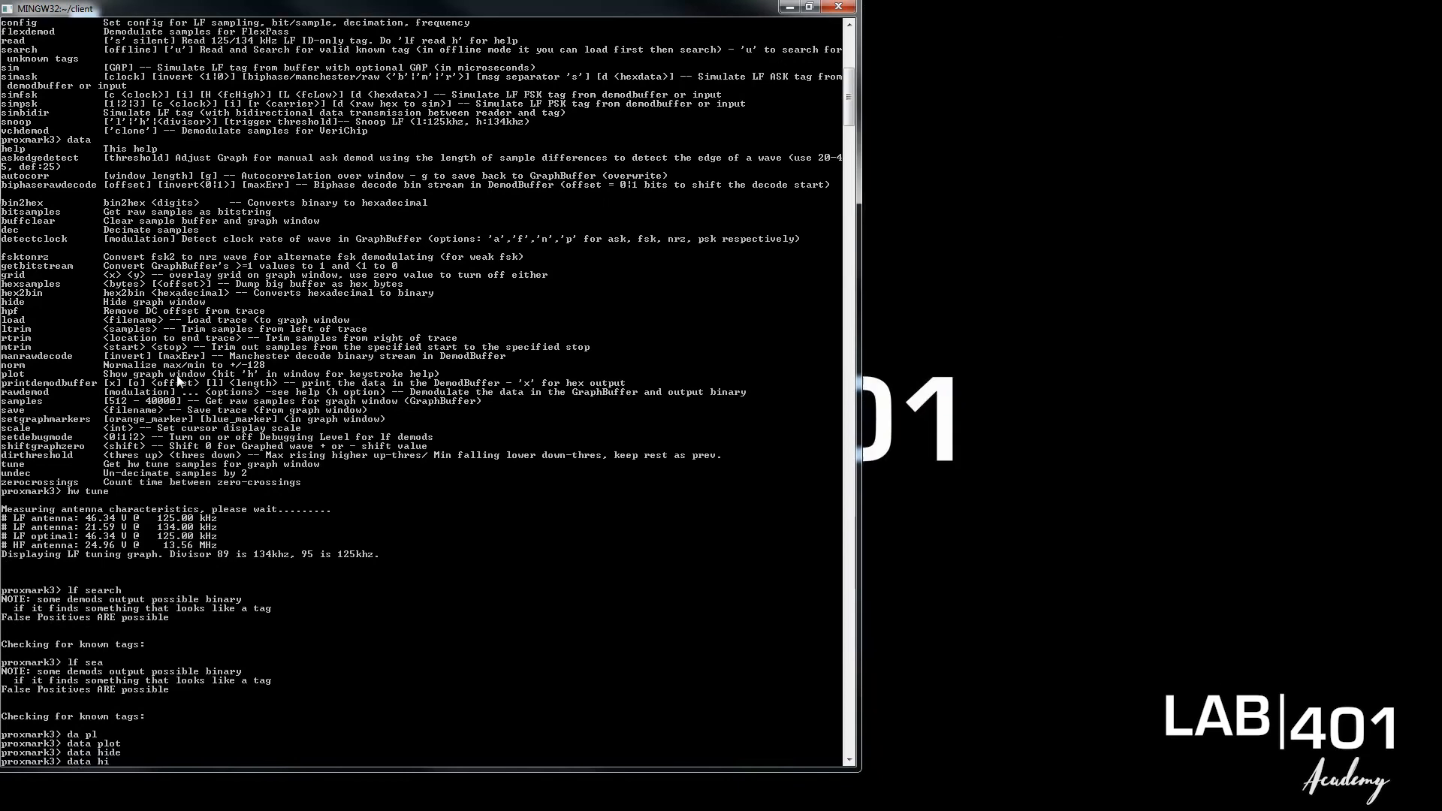
text(da p)
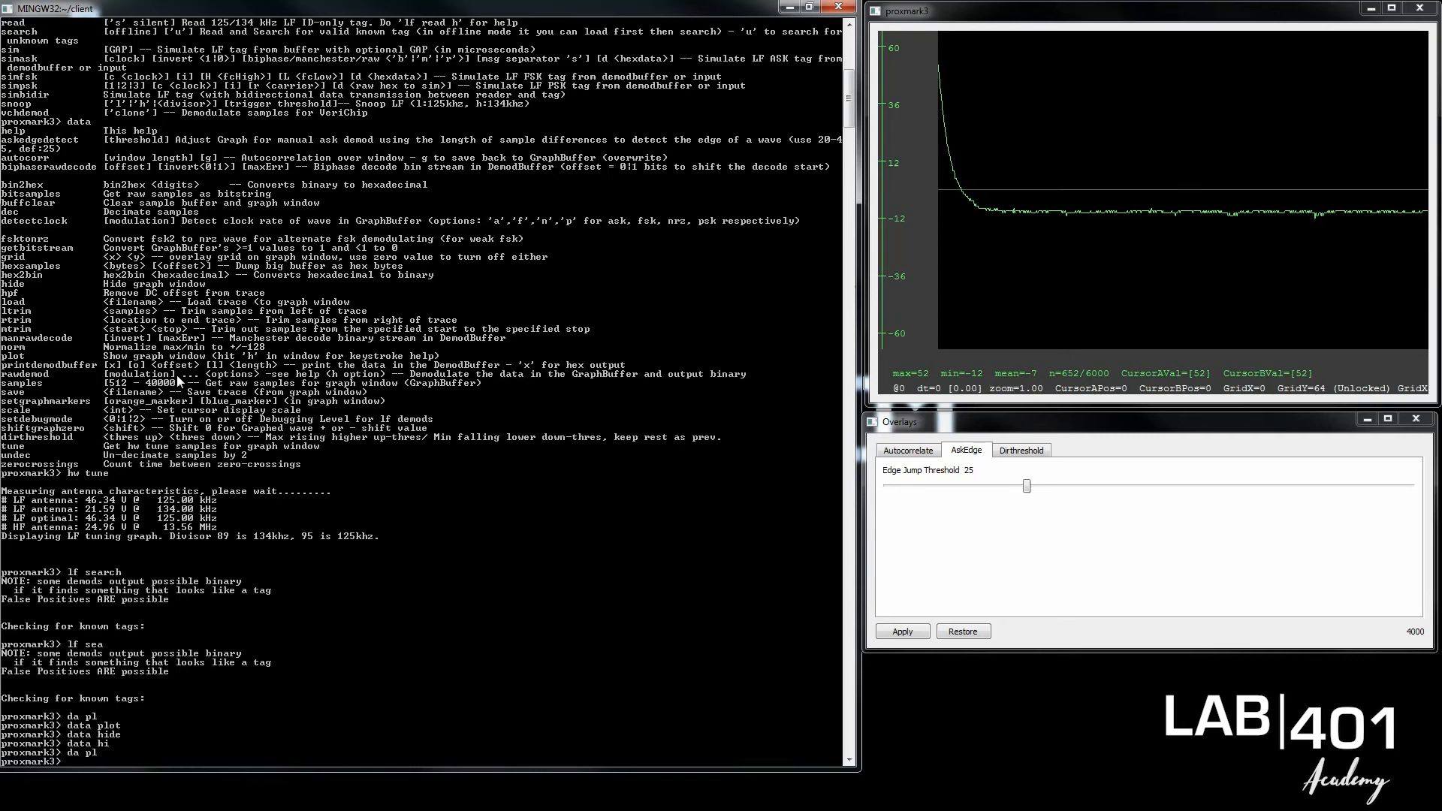
- Show the lf avid subcommands and the lf avid clone usage for writing an AVID card to a T55x7
text(lf awid)
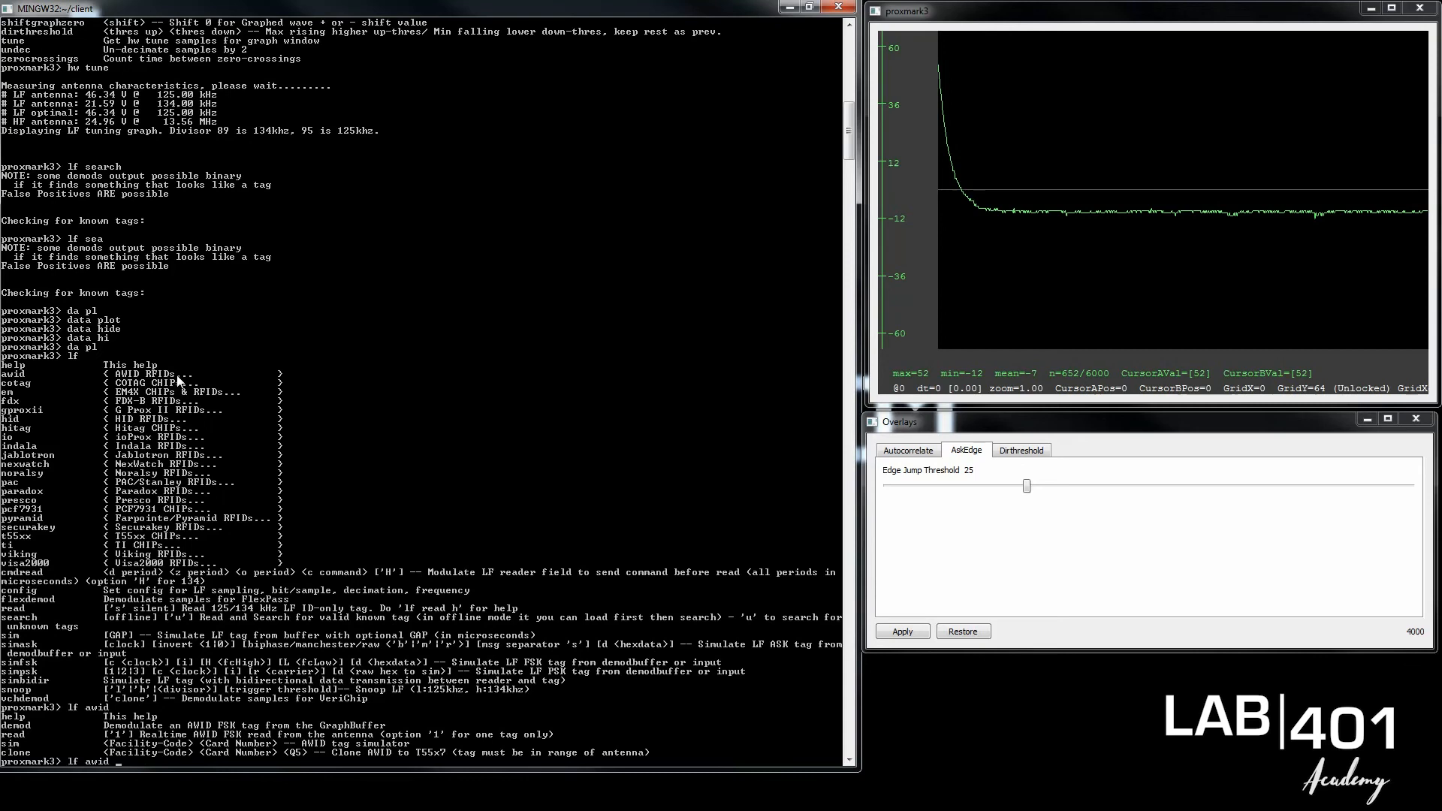
text(clone h)
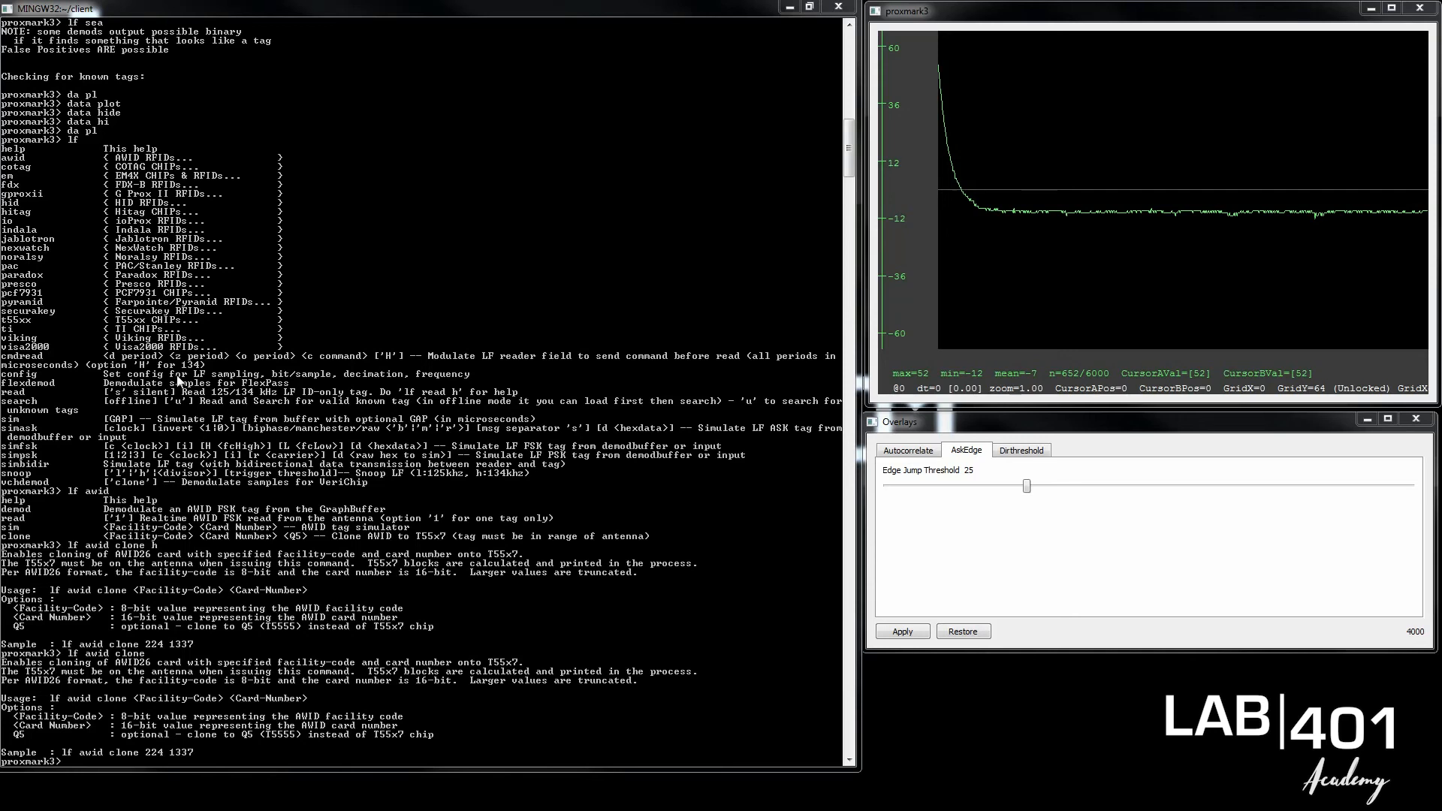
text(lf search)
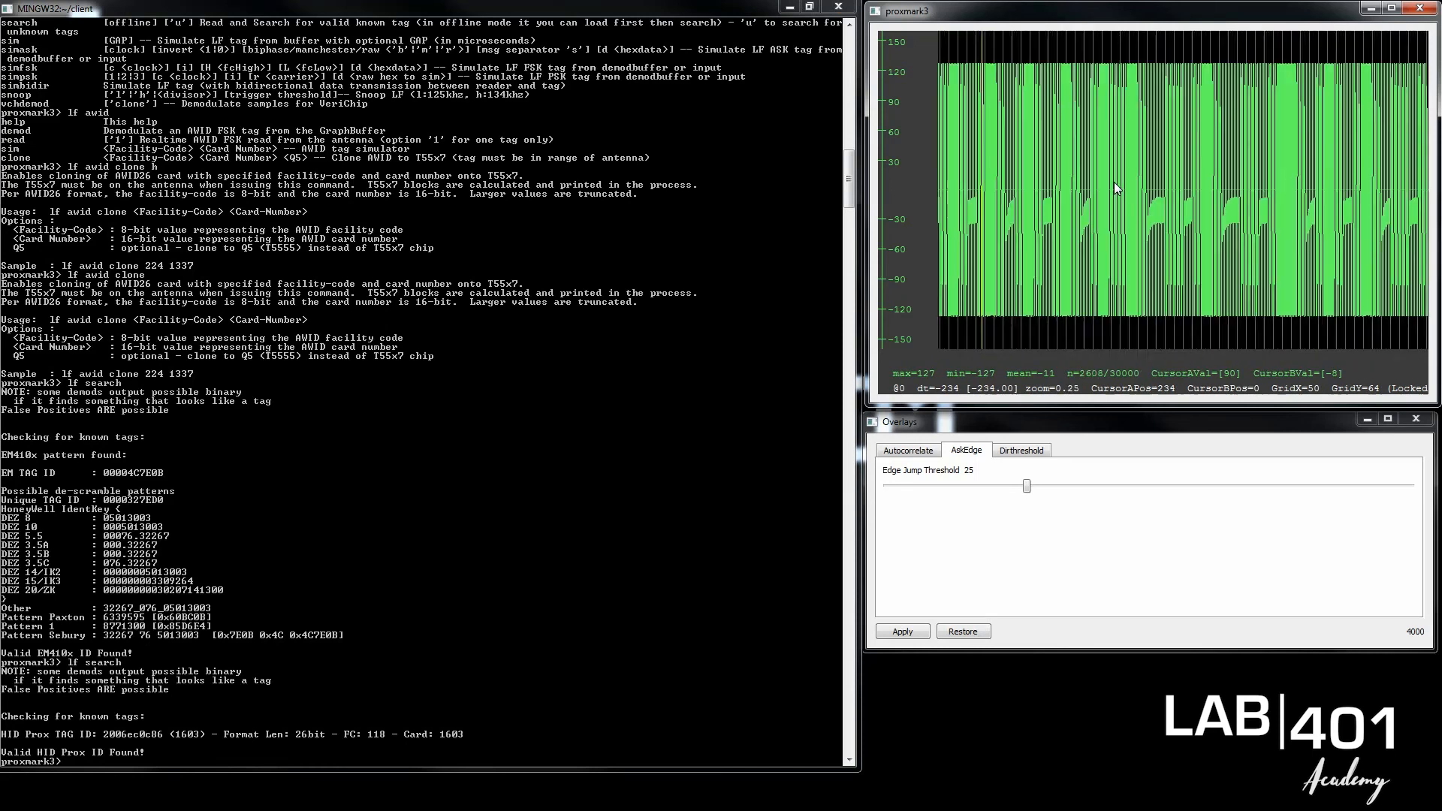
scroll(up, 3)
text(lf rea)
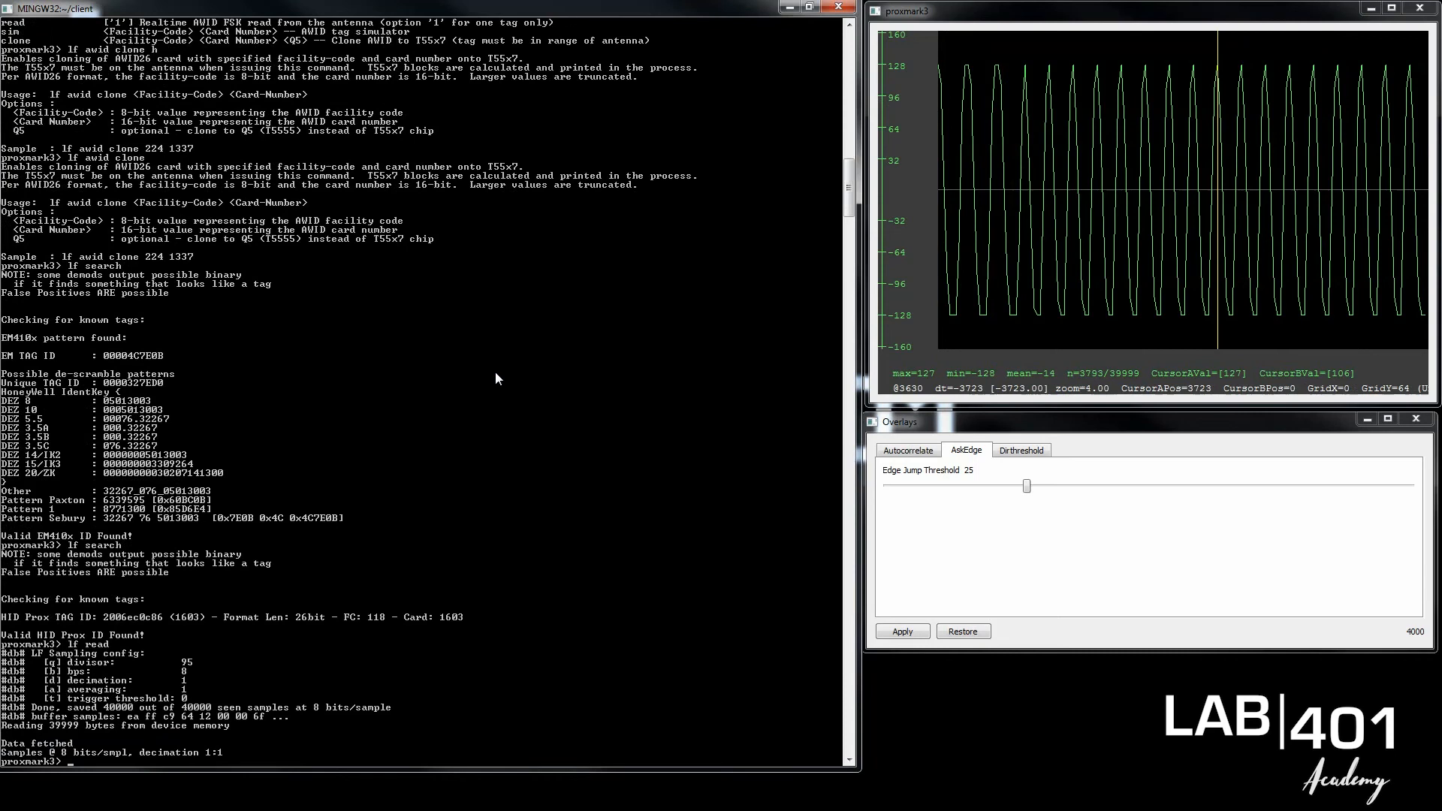
- Start a data save command at the prompt after the 40000-sample lf read is graphed
text(data save h)
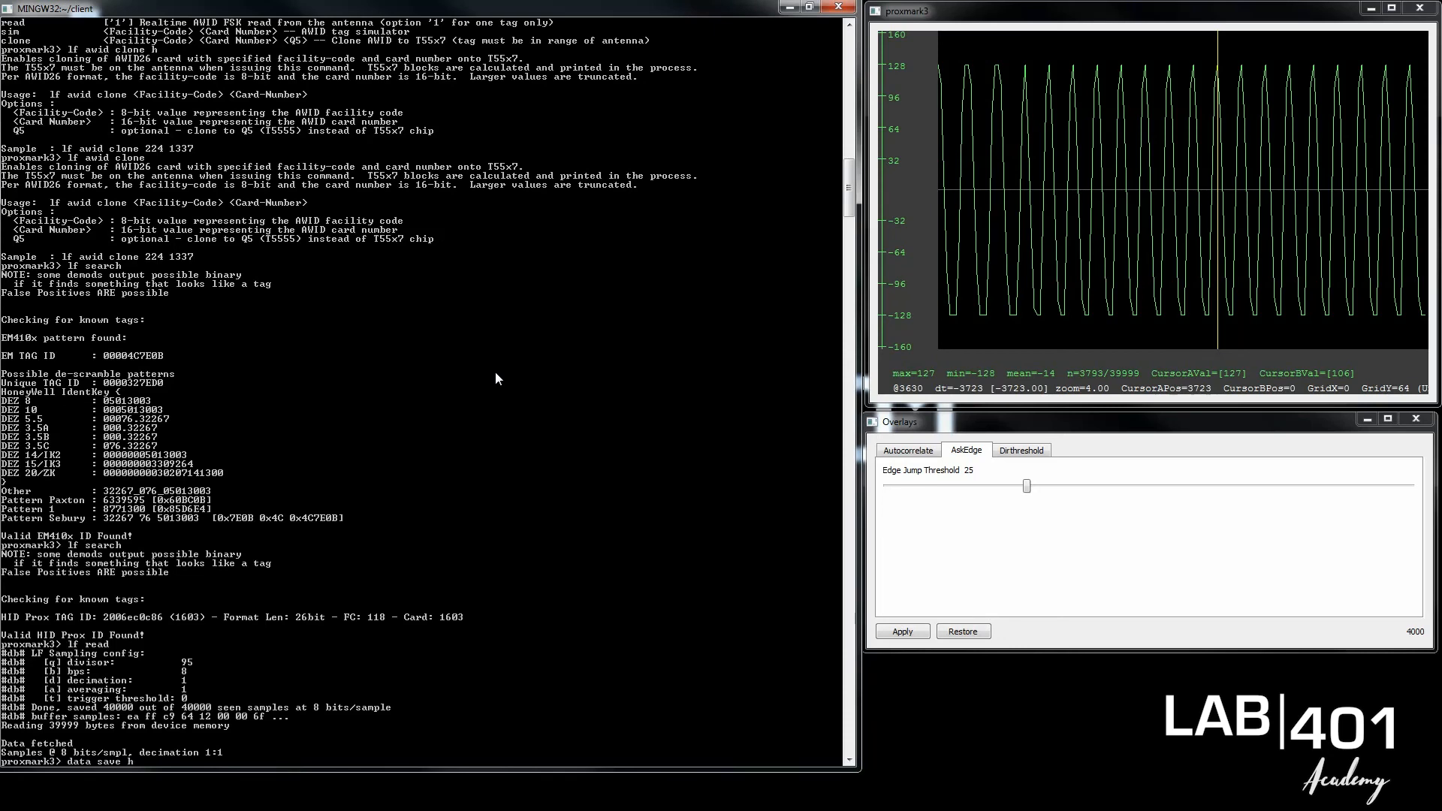
- Write the sample buffer to trace file 'h', confirmed by the 'saved to h' message
key(Return)
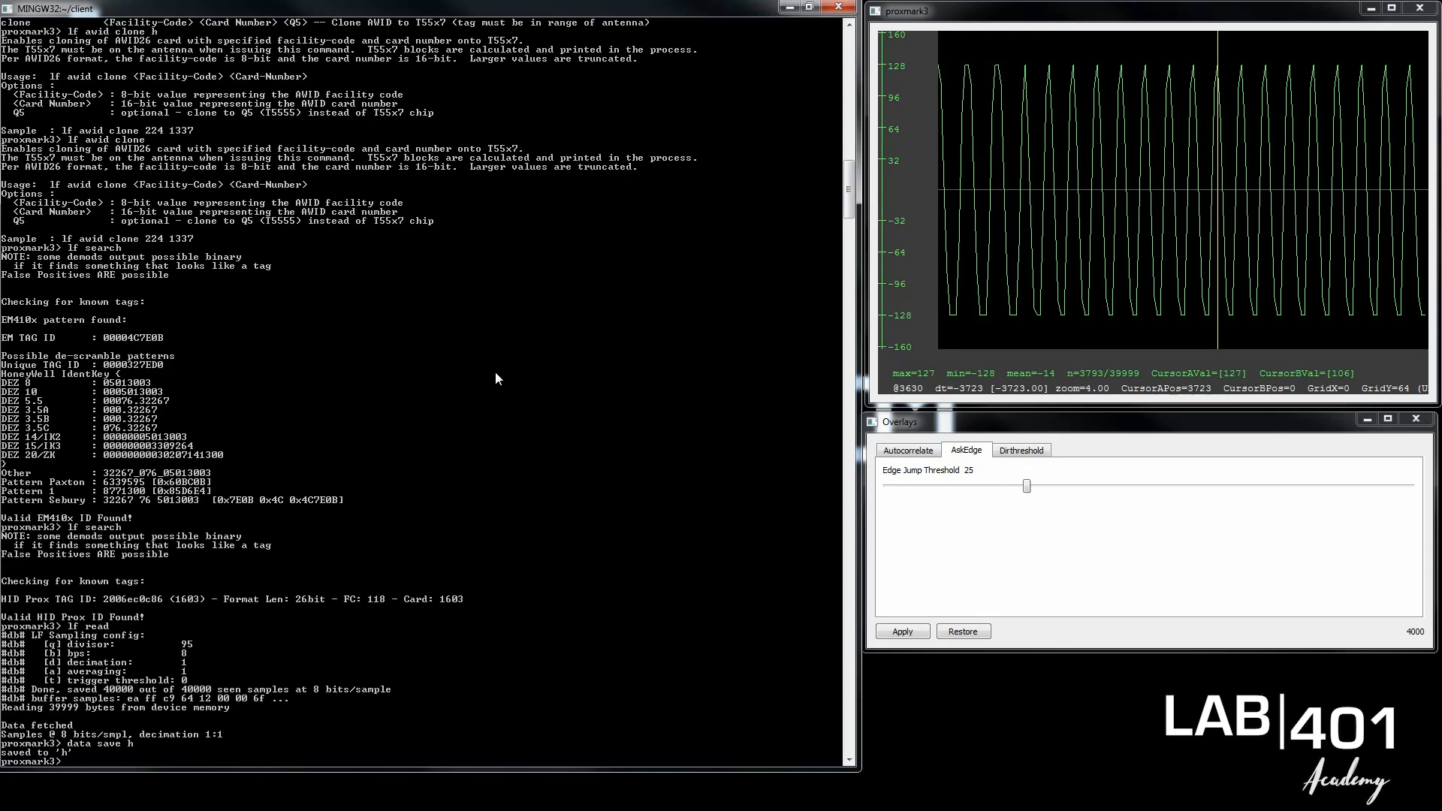
- Run lf reader help and a new lf read, saving its 40000 samples to trace file 'a.pm3'
text(lf reader)
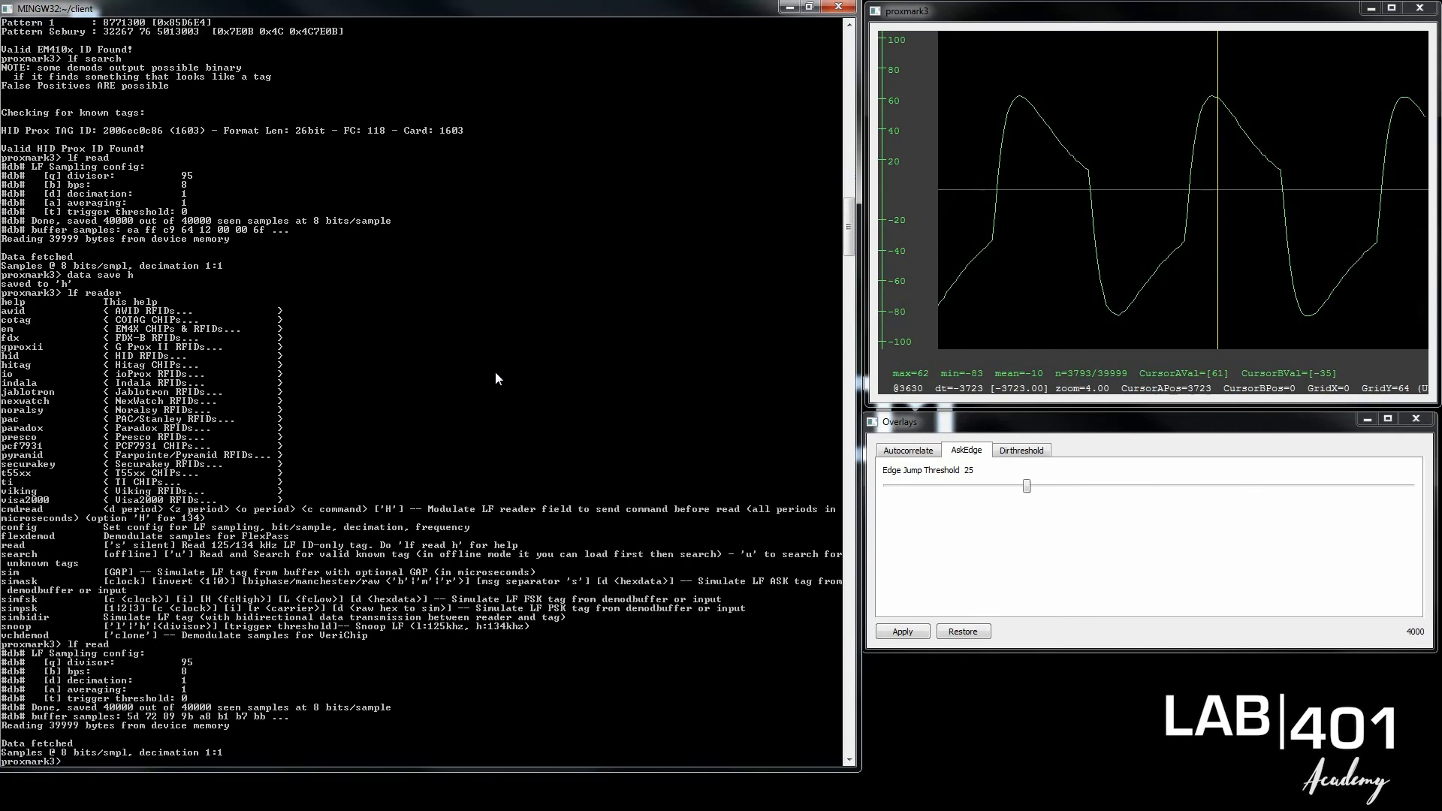
text(data save)
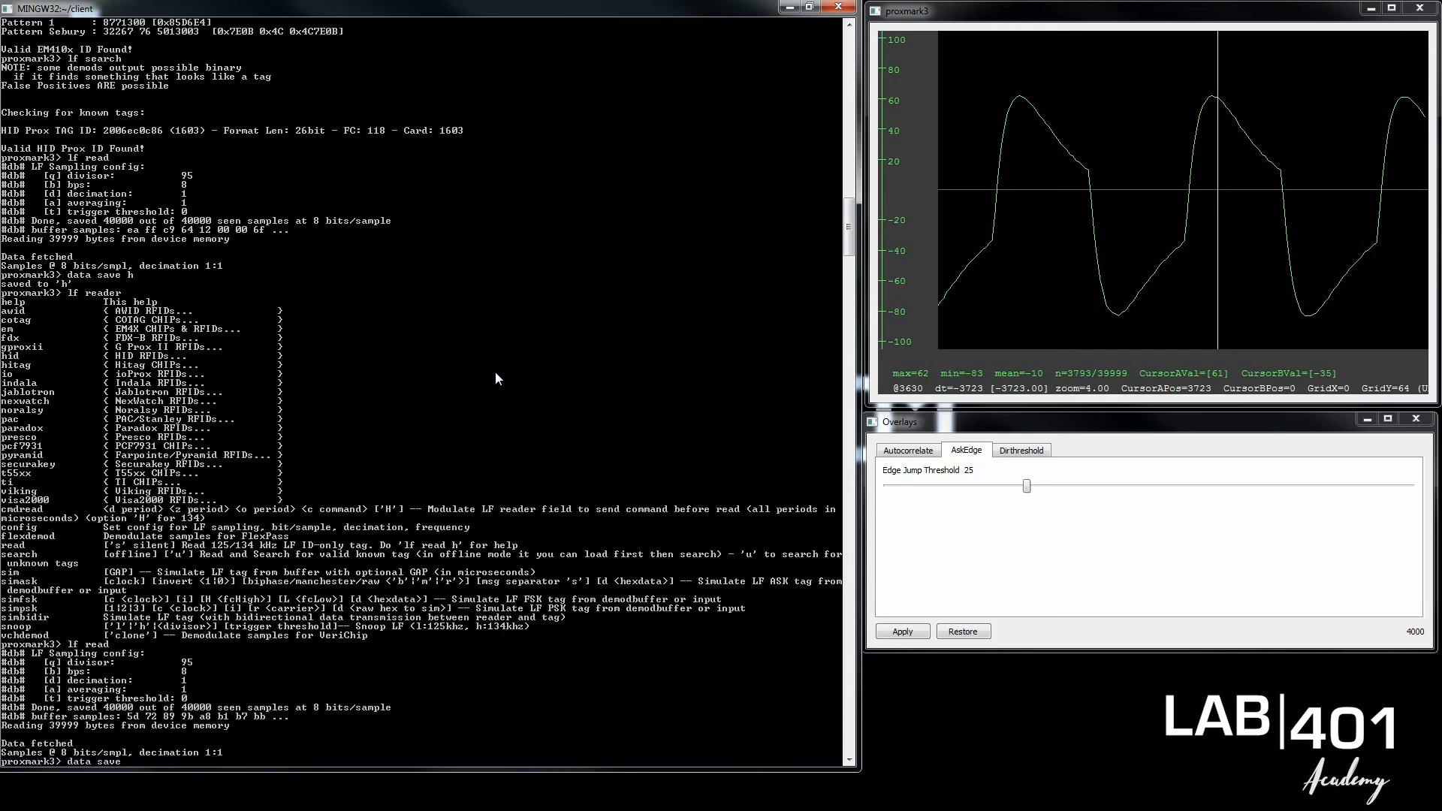
text(a-o)
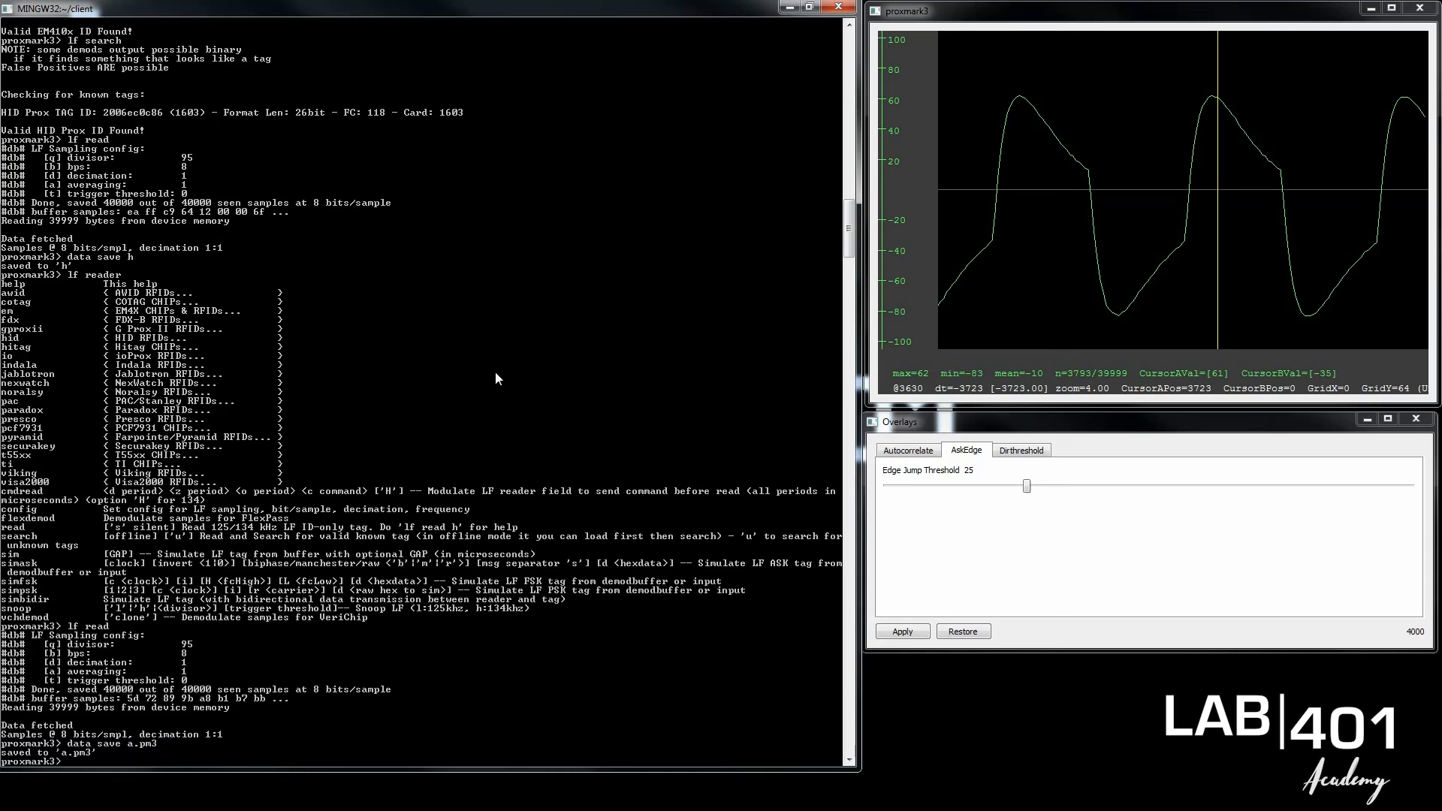
- Load trace file 'h' so its 39999 samples regraph the original waveform
text(data load h)
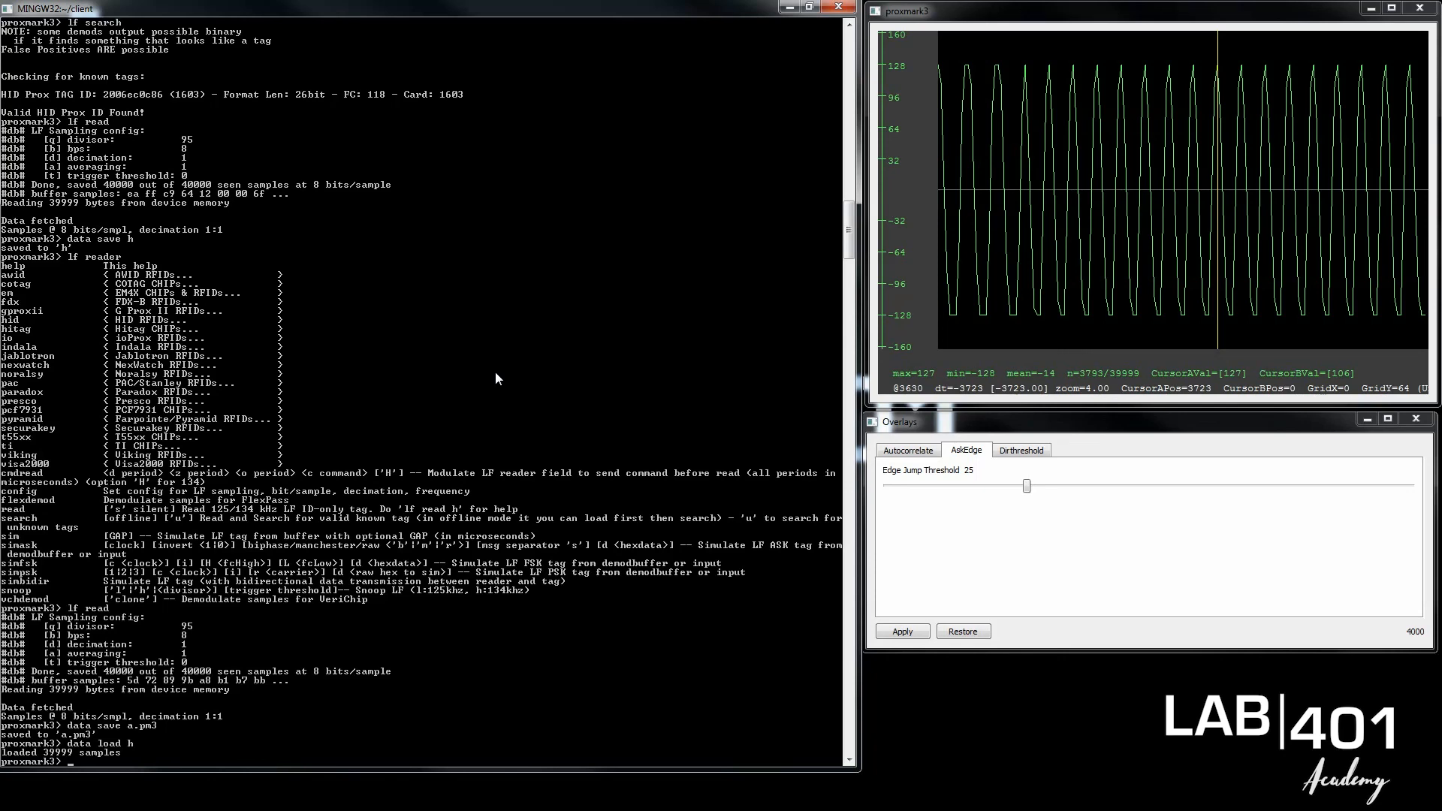
- Load the 16000-sample trace with its decoded 1/0 bit overlay and clear the console output
text(data)
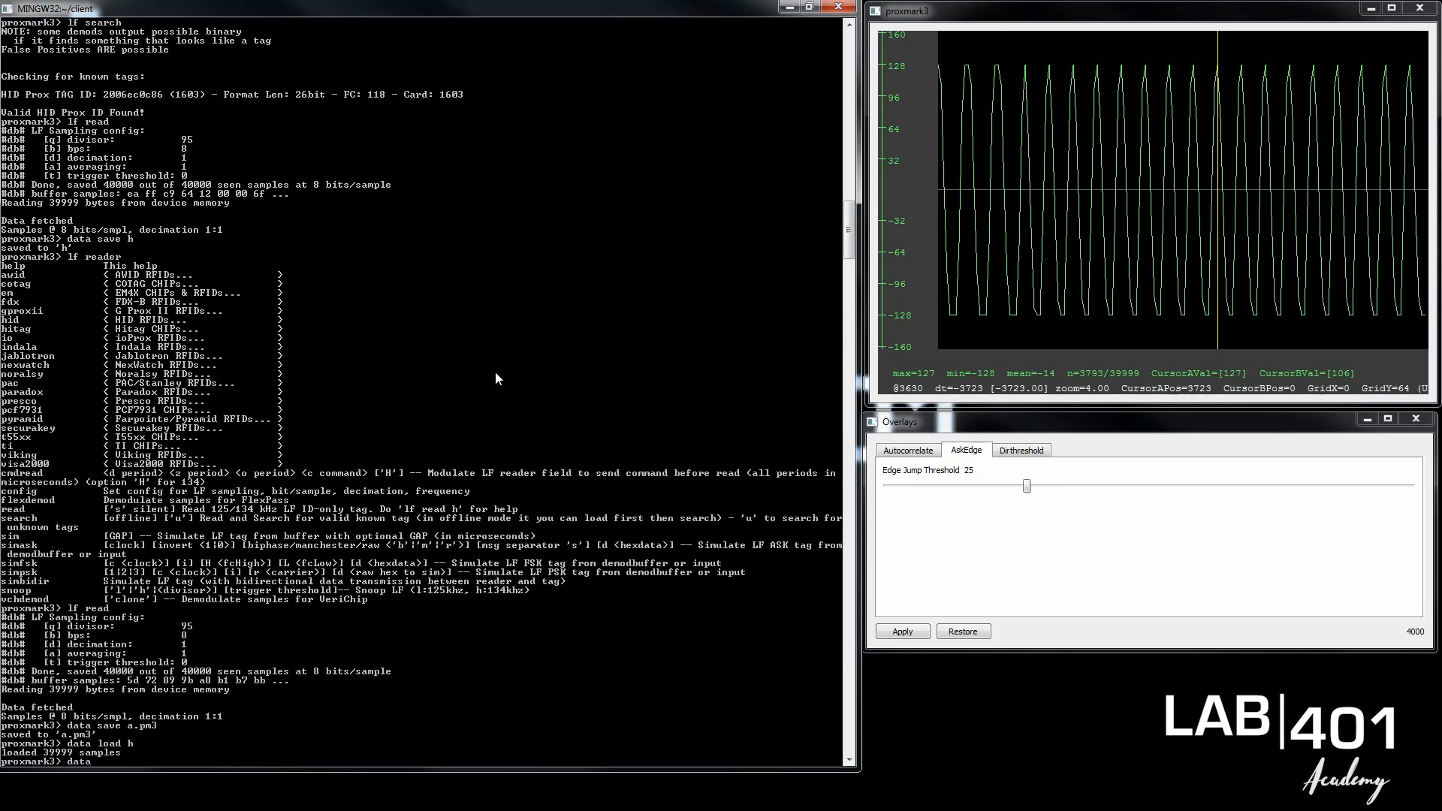
scroll(down, 3)
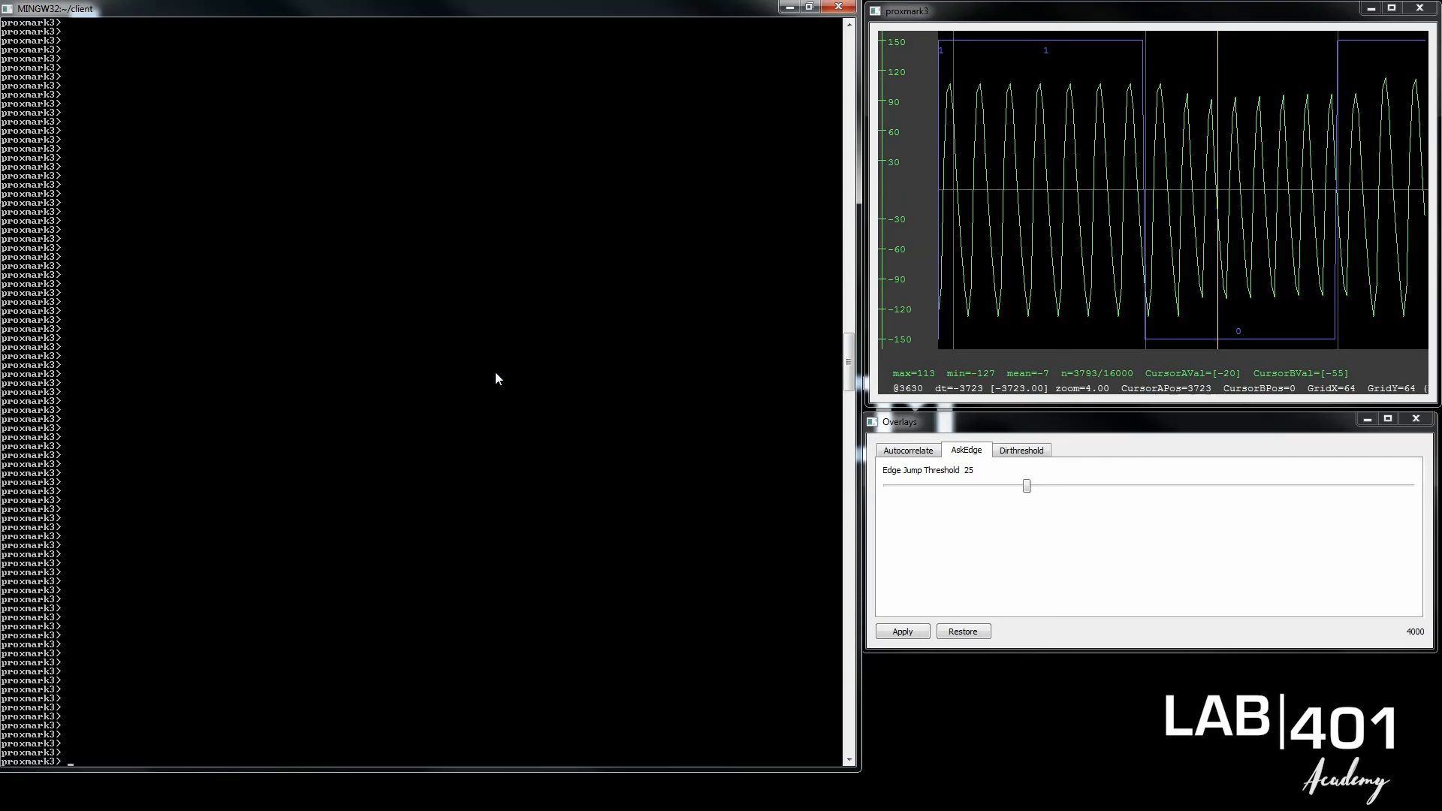
- Load ../traces/ioProx-XSF-01-BE-03011.pm3 with data load, listing the traces folder to complete the name
text(data)
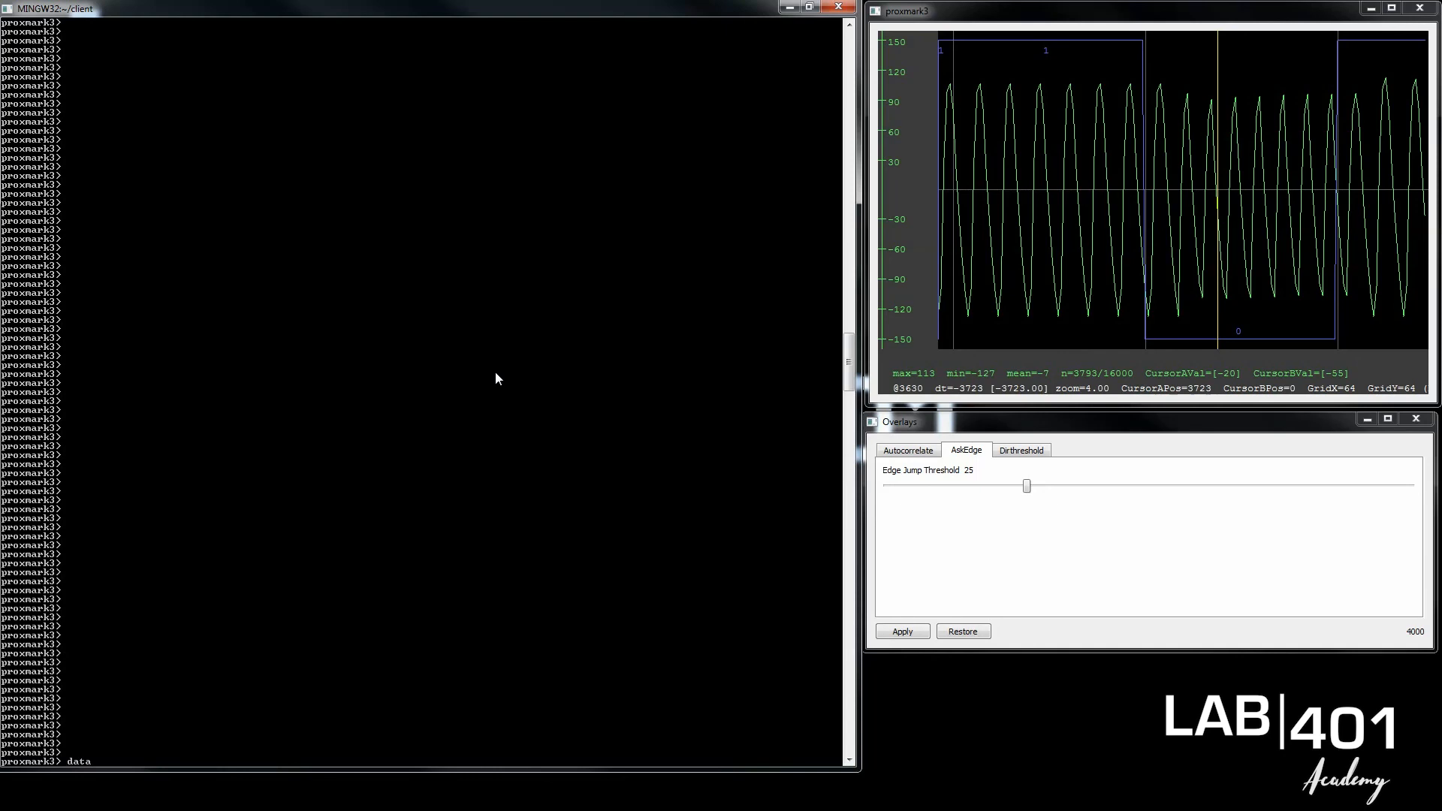
text(load ..)
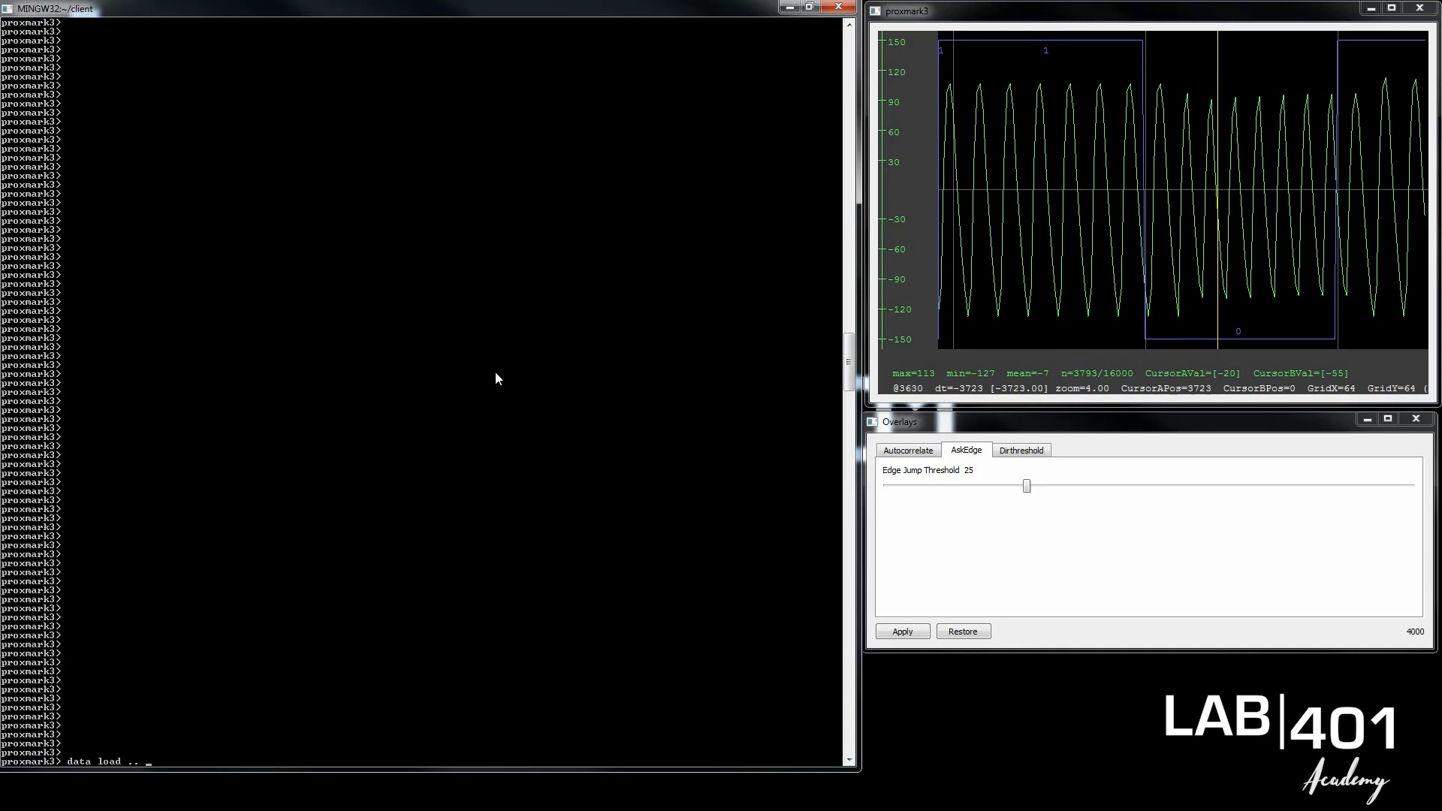
text(tra)
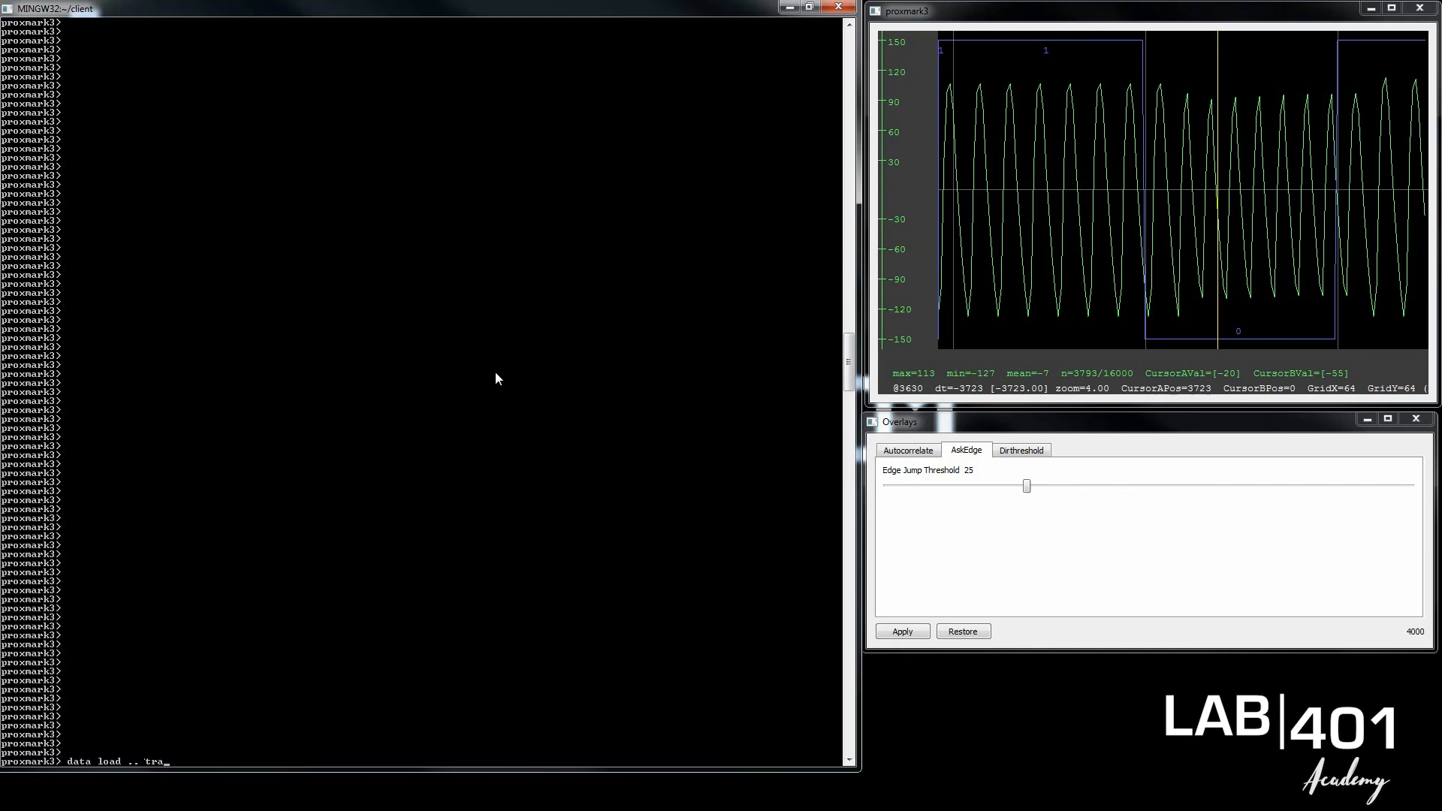
key(Tab)
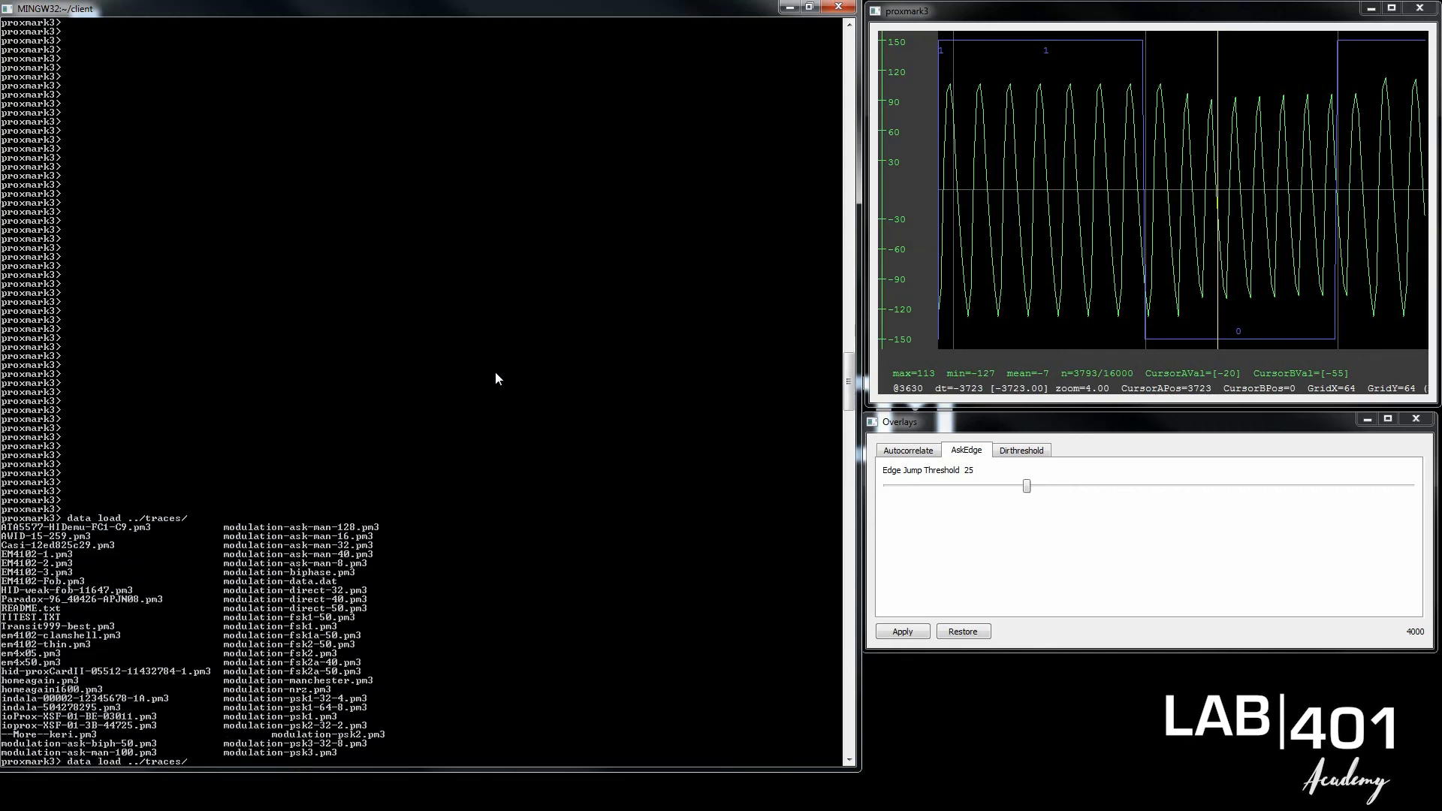
text(ioProx-XSF-01-BE-03011.pm3)
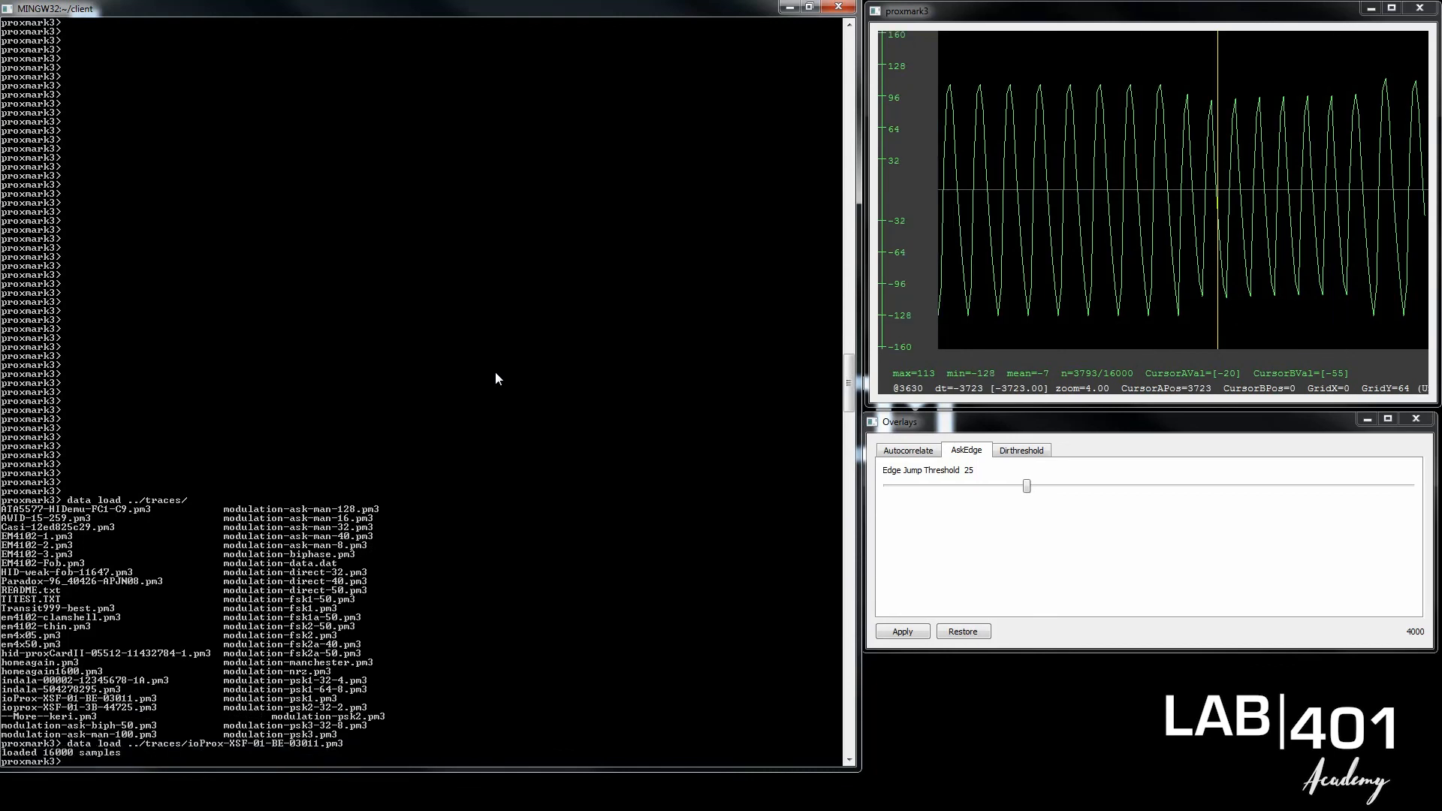
mouse_move(1054, 131)
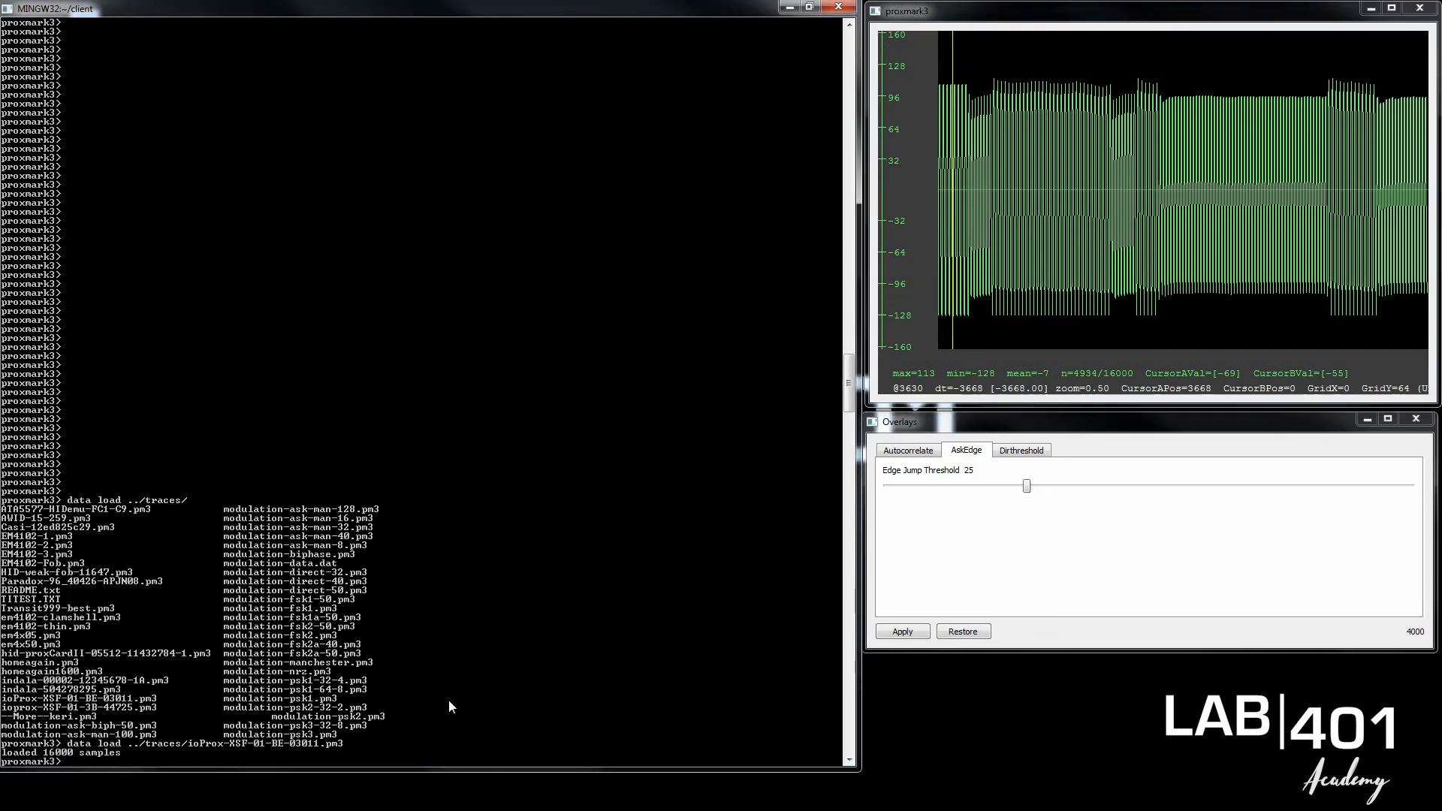
- Run lf search on the loaded trace, which reports a valid EM410x ID
text(lf search)
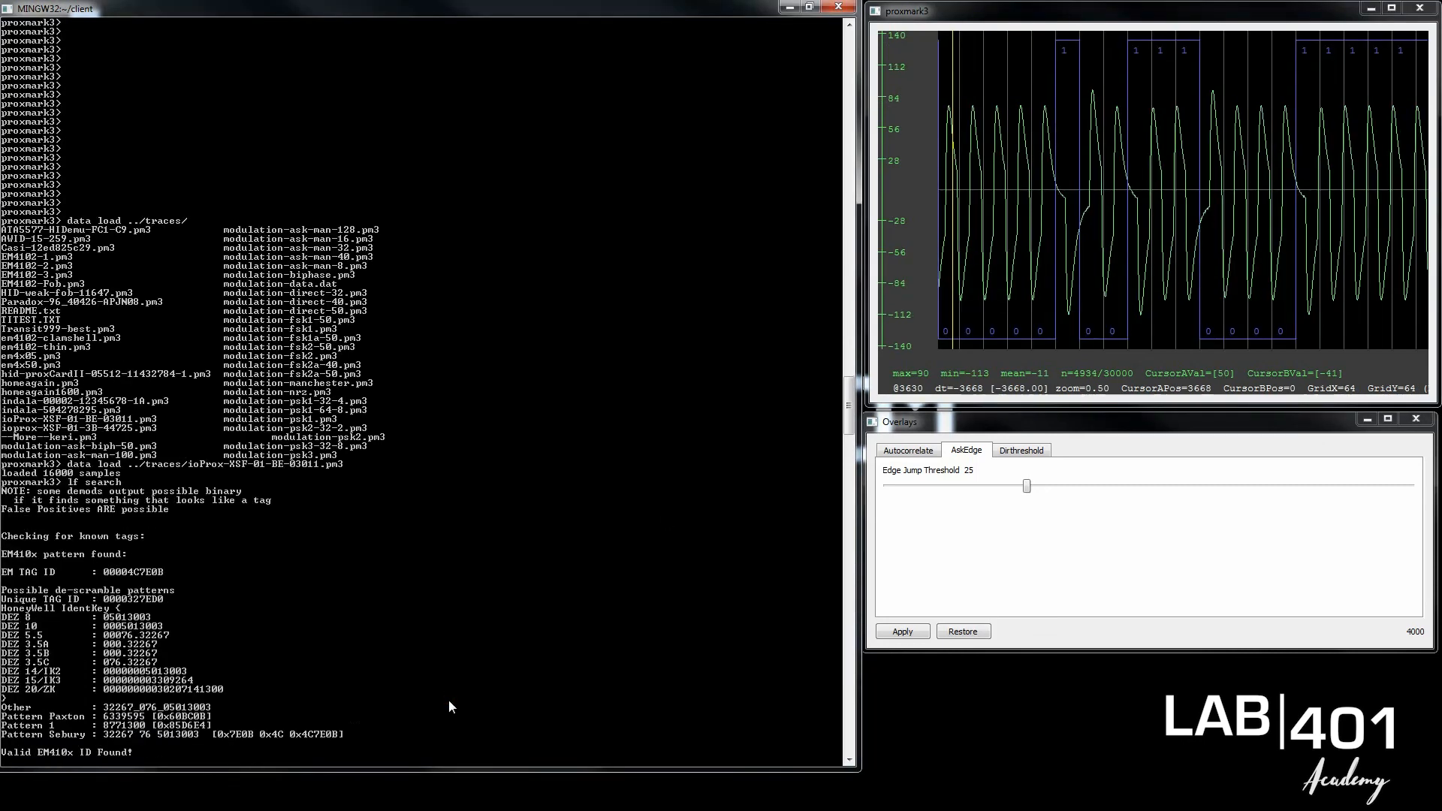
text(lf search)
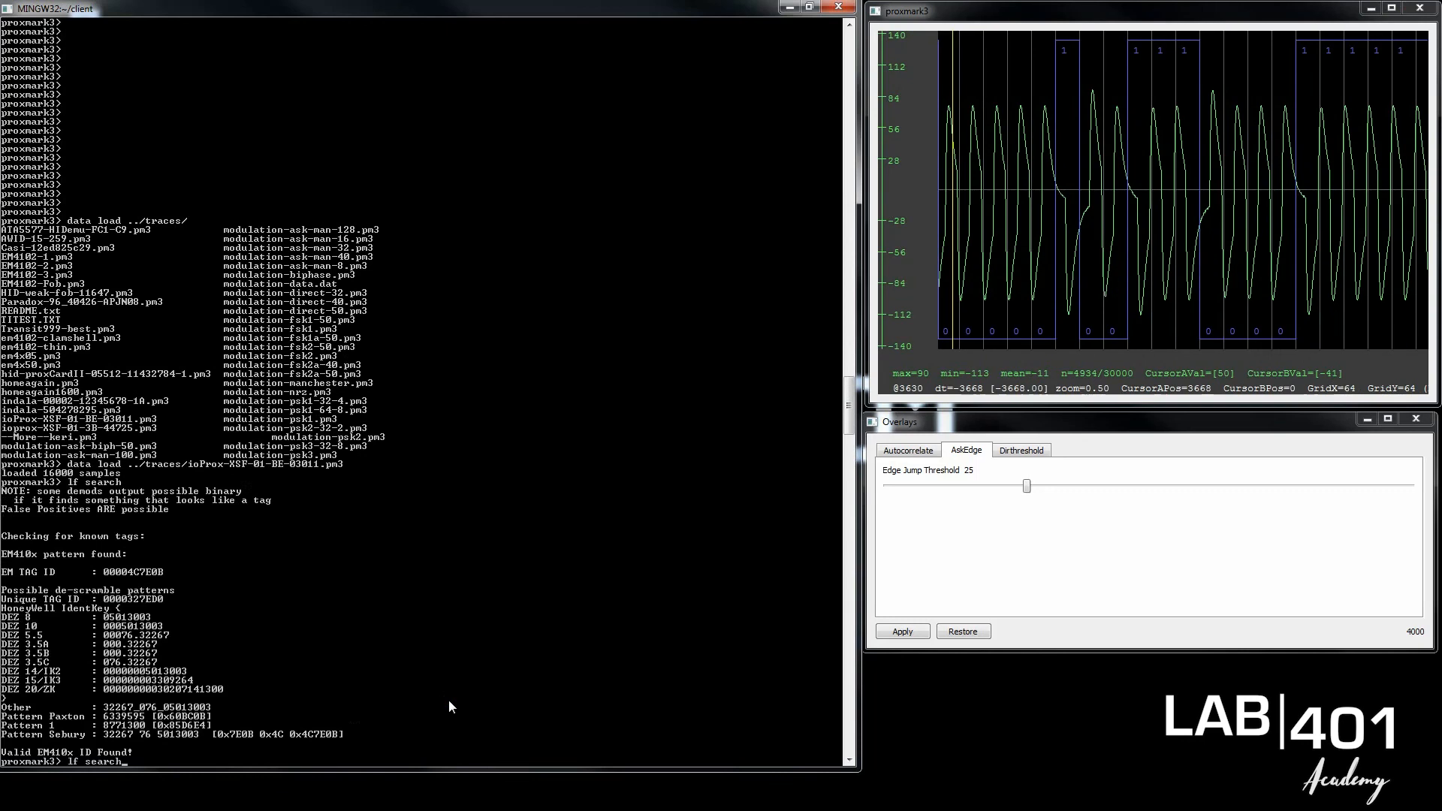
text(1)
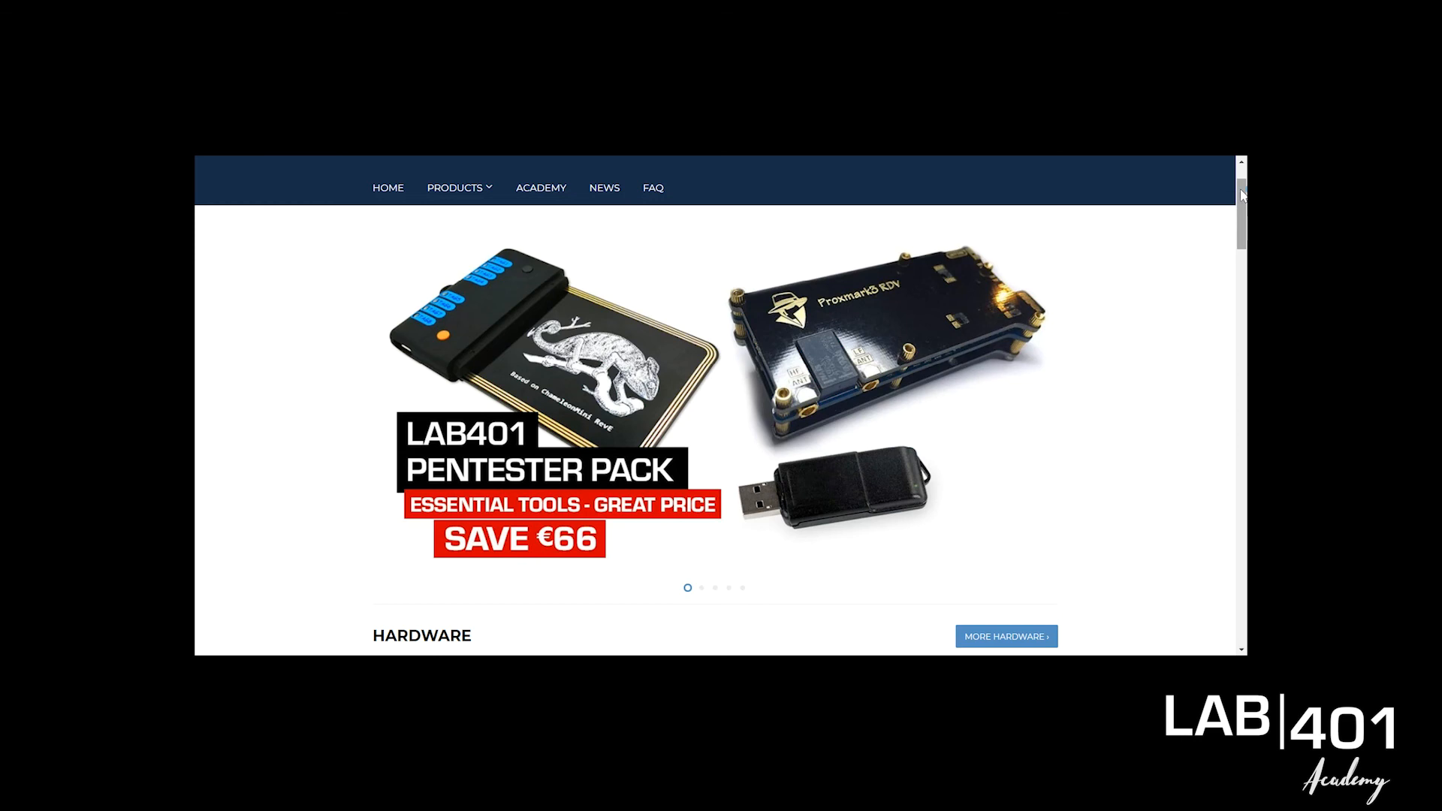
- Browse the Lab401 store homepage banner slides and scroll through its product sections
click(701, 588)
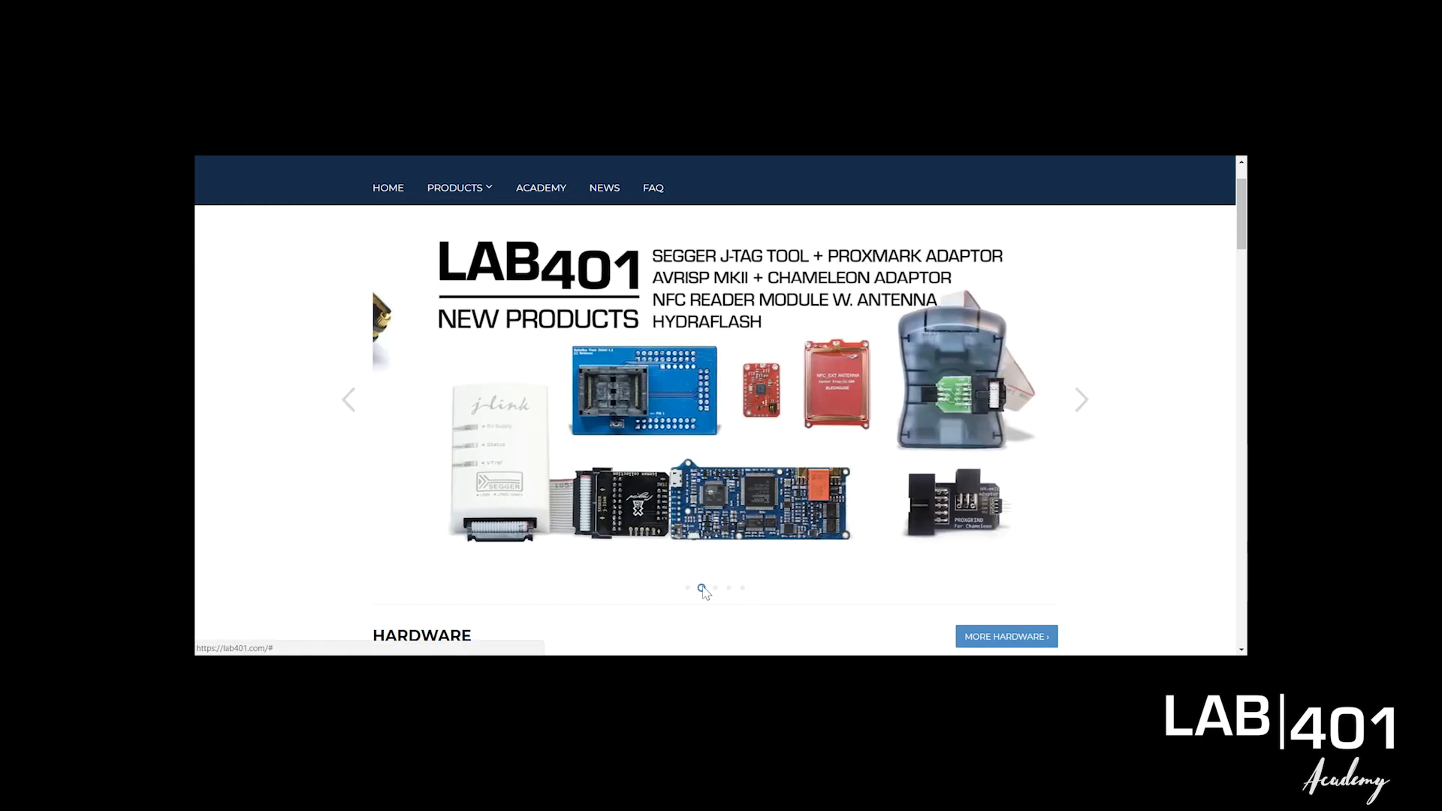
click(728, 587)
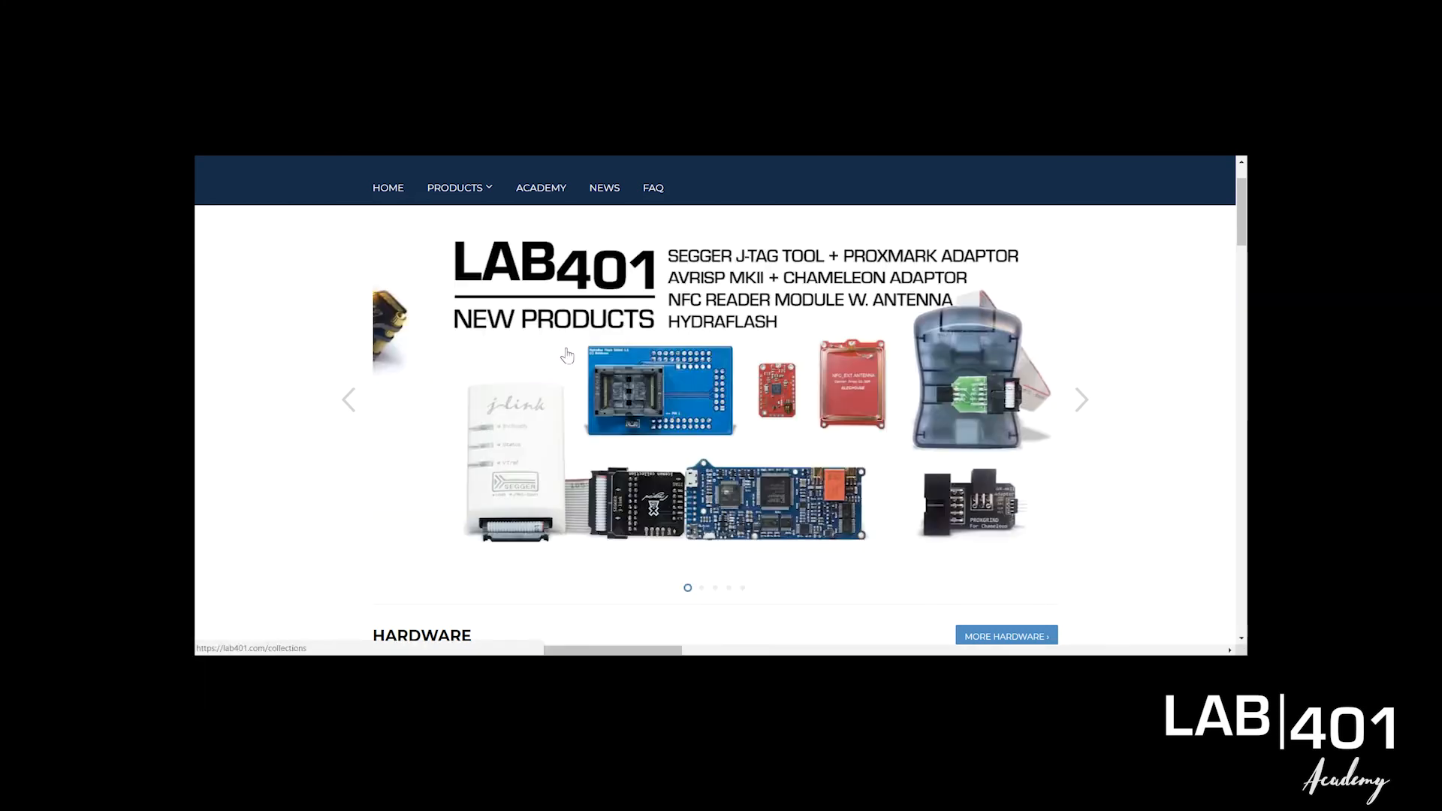
scroll(down, 3)
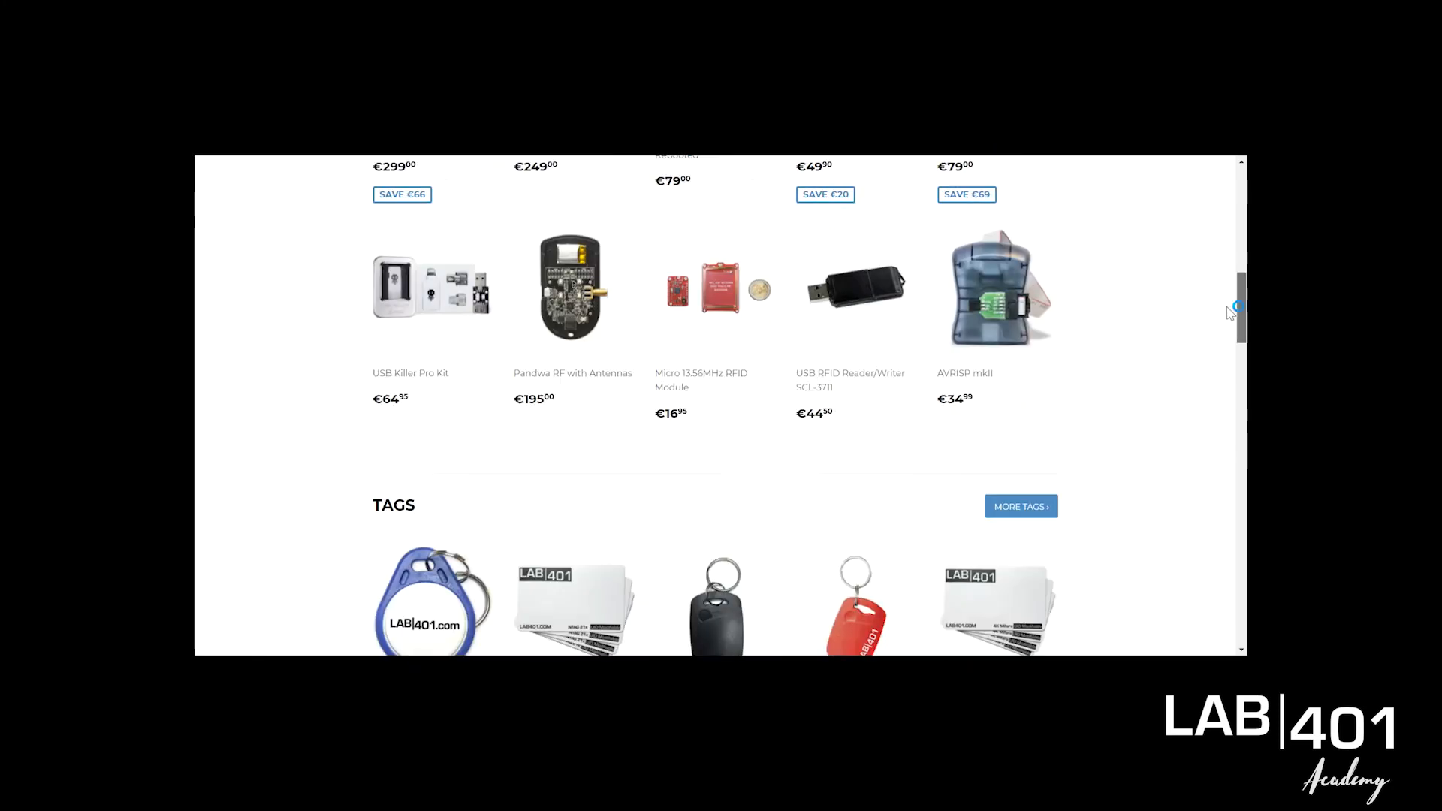
scroll(down, 3)
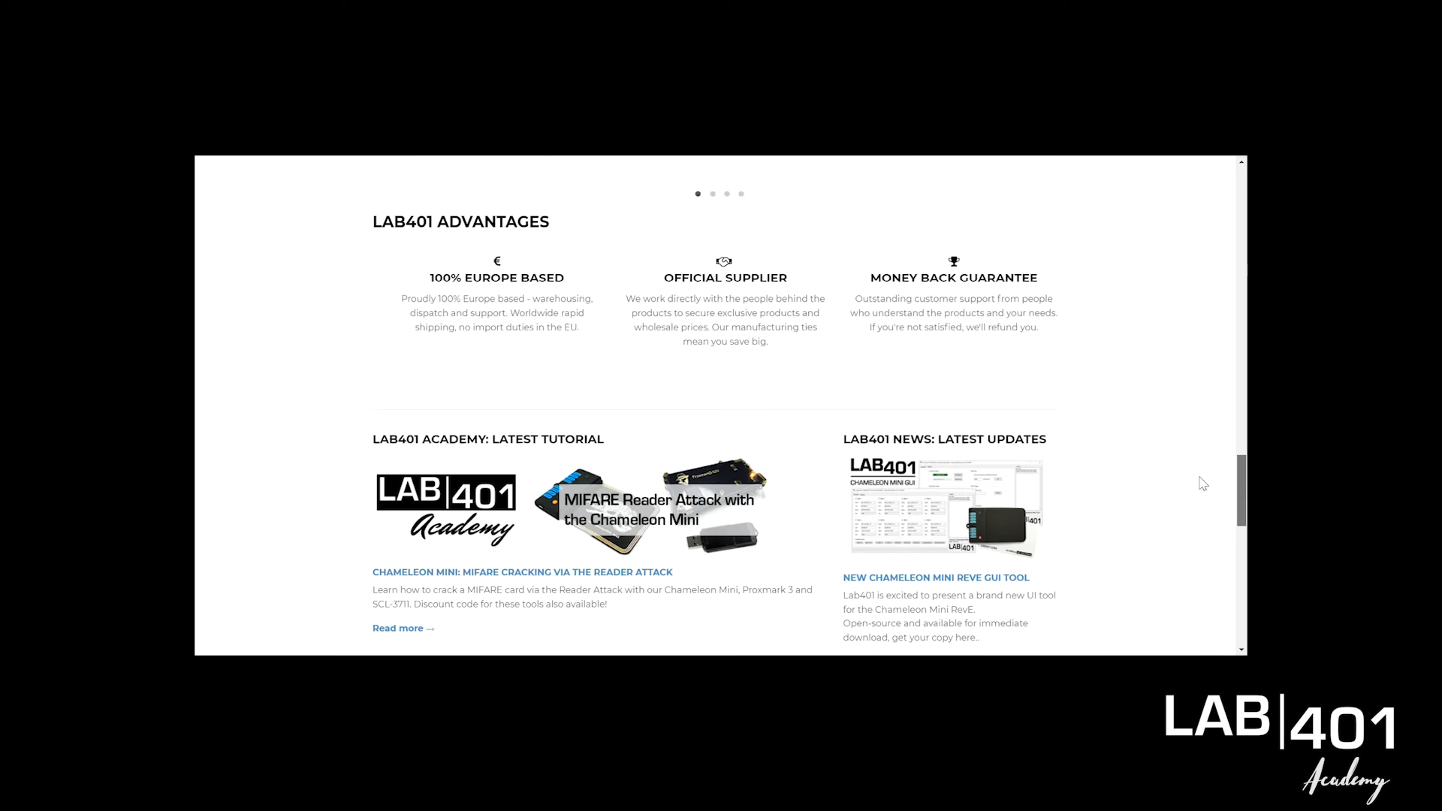
scroll(down, 3)
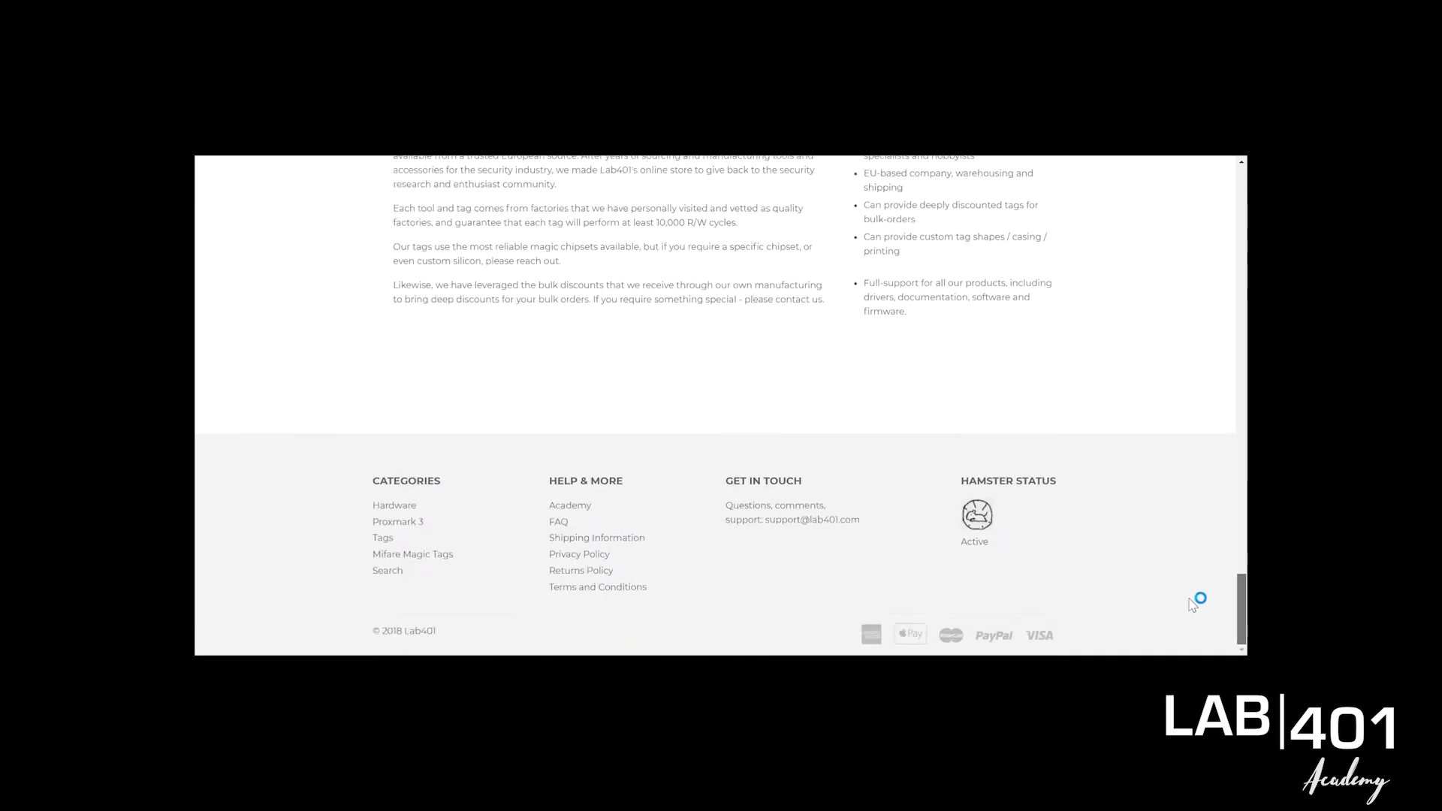
scroll(up, 3)
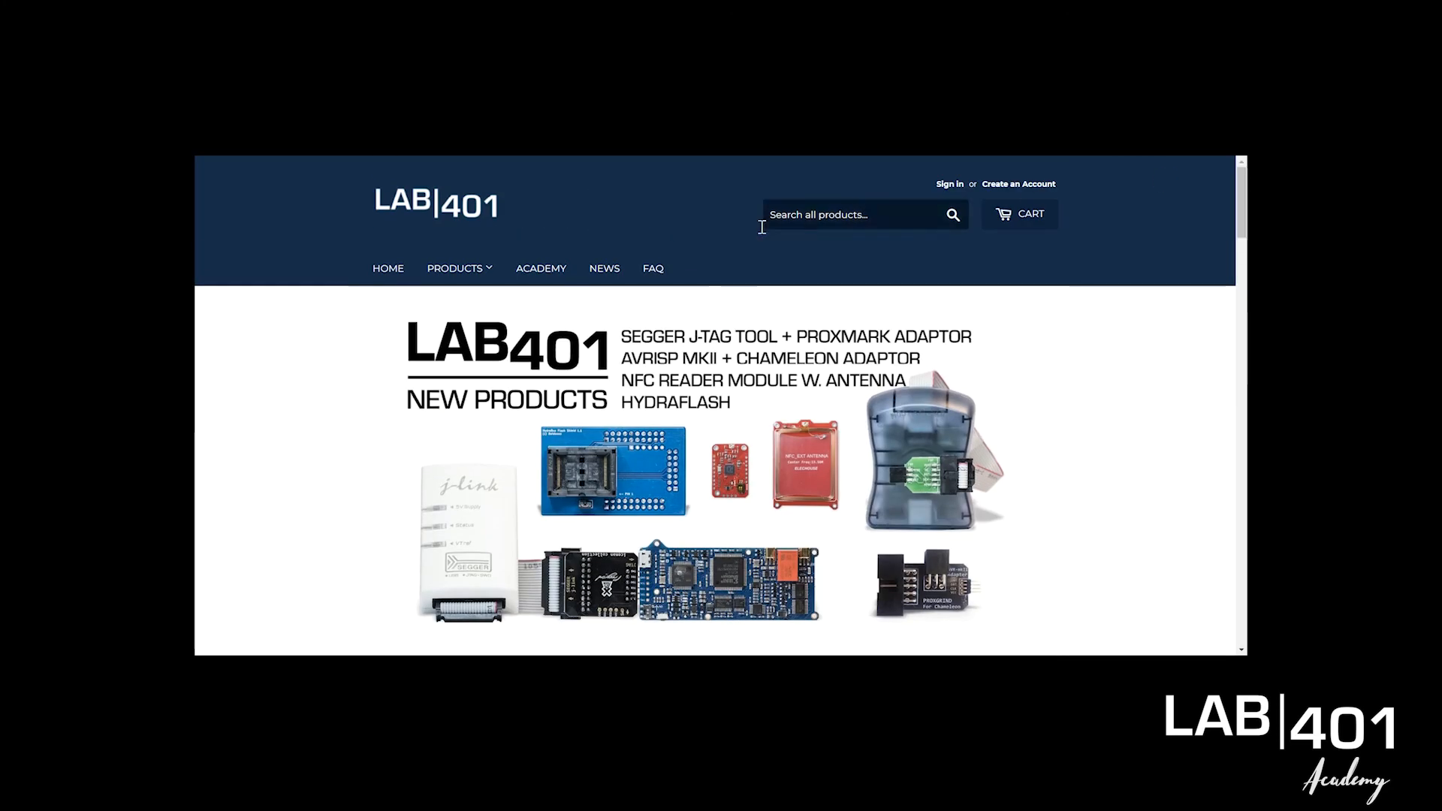
- Go to the Academy page from the top navigation and scroll its tutorial listing
click(541, 267)
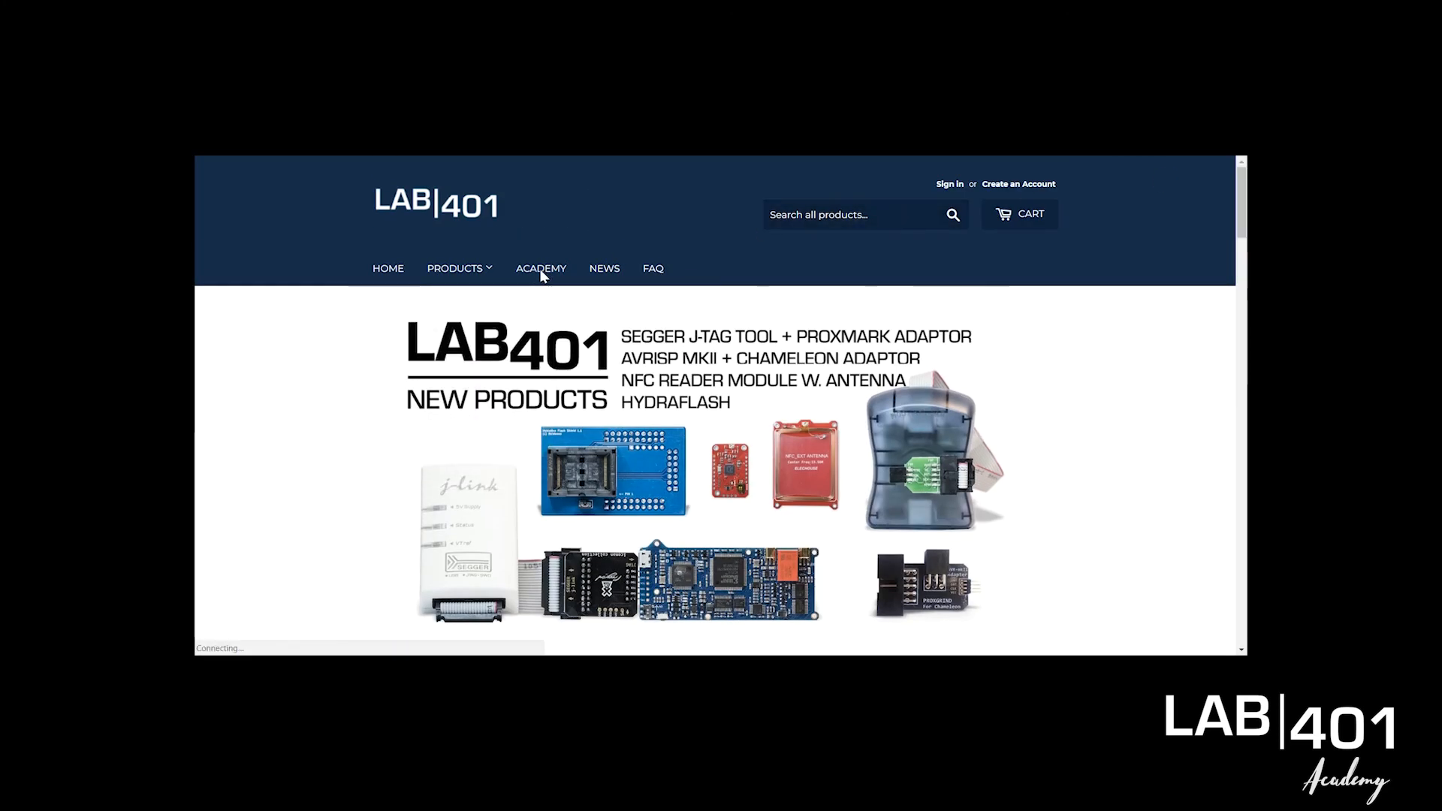
click(541, 267)
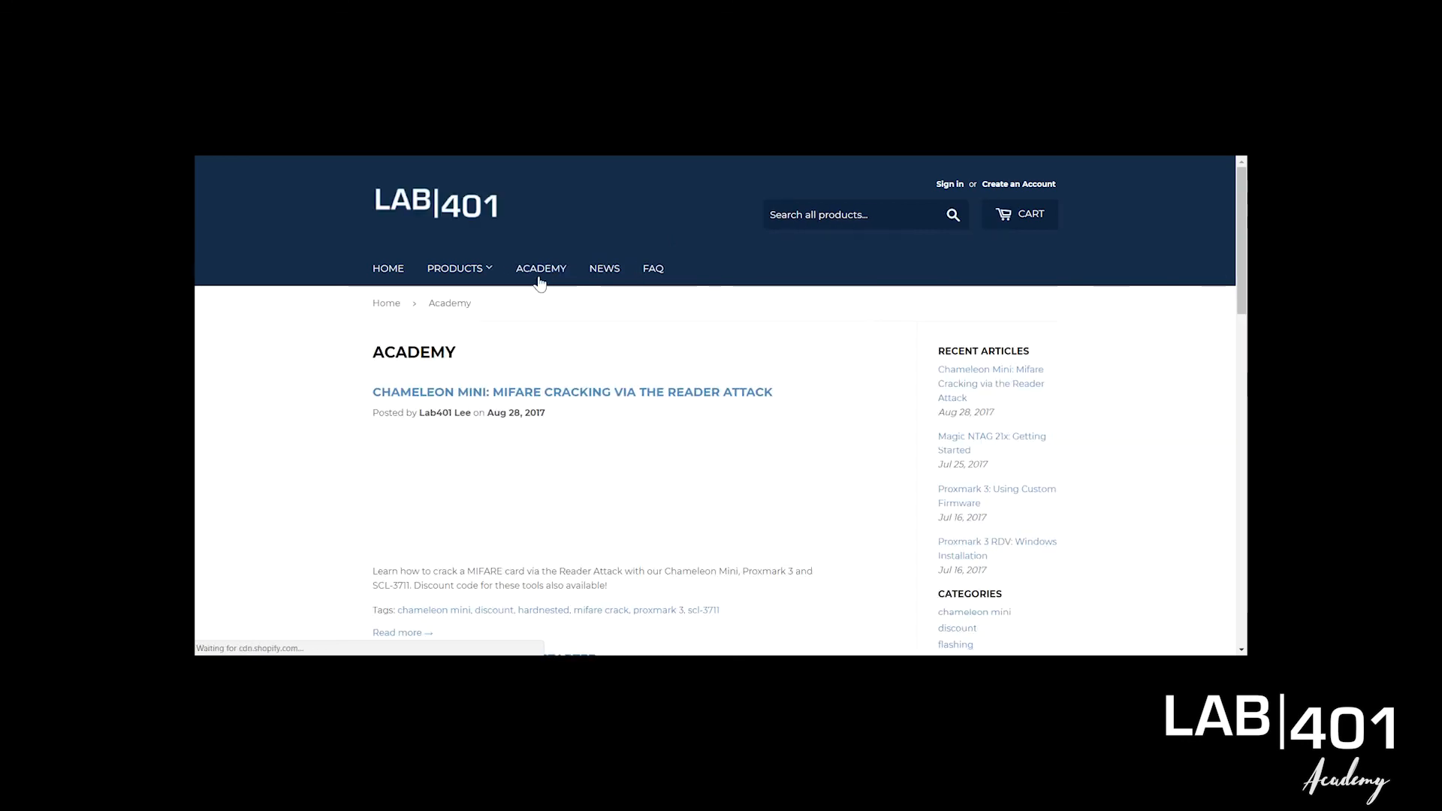
scroll(down, 3)
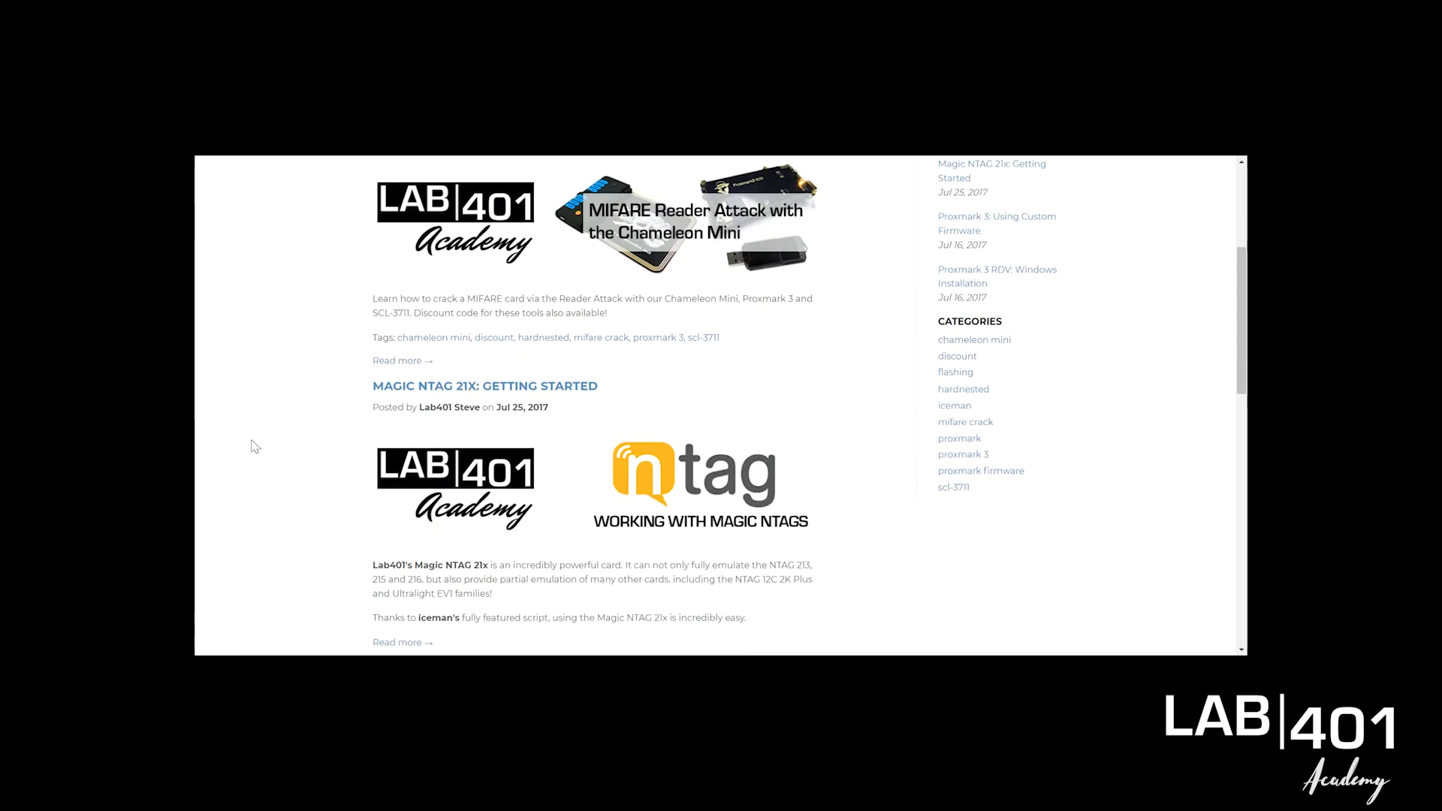